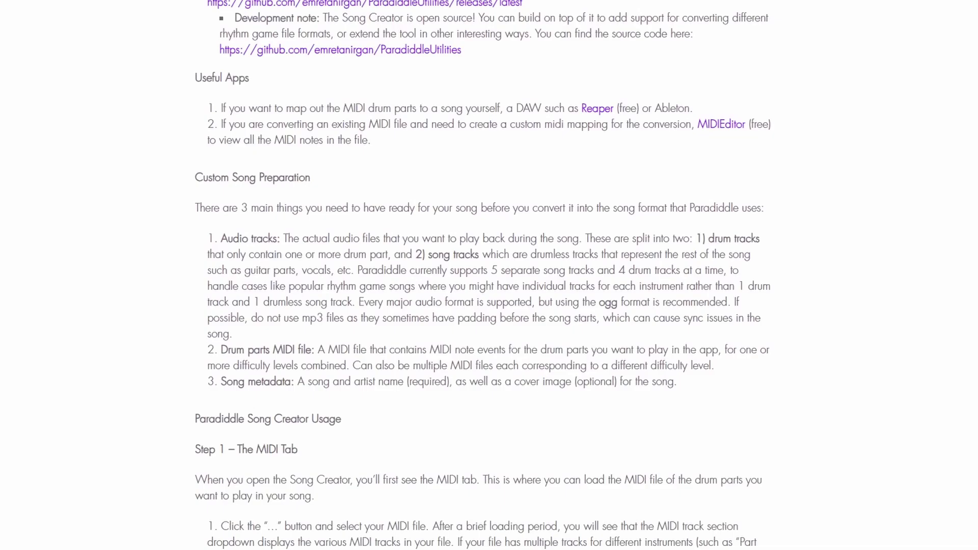
# Download ParadiddleUtilities_0.5.6.zip from the Assets list of the v0.5.6 release.
pyautogui.scroll(-3)
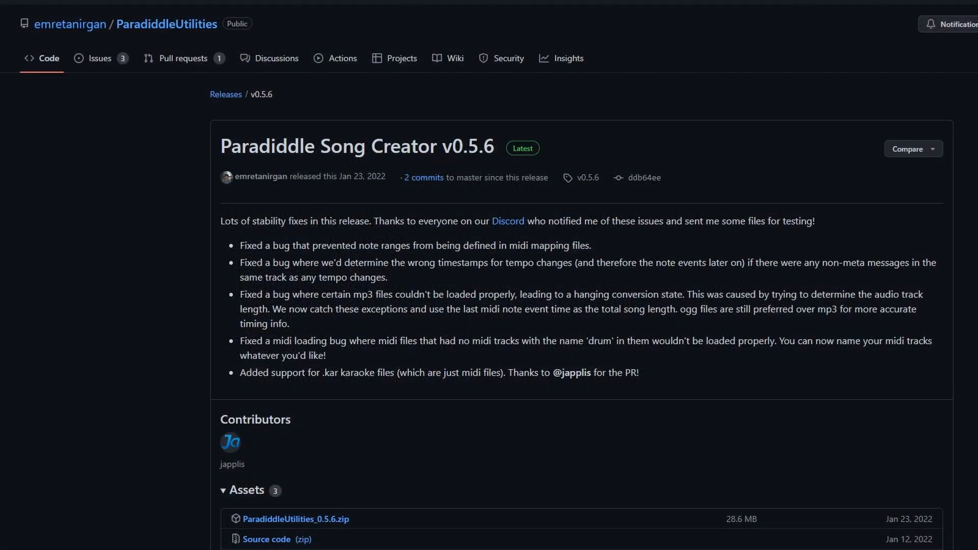
pyautogui.scroll(-3)
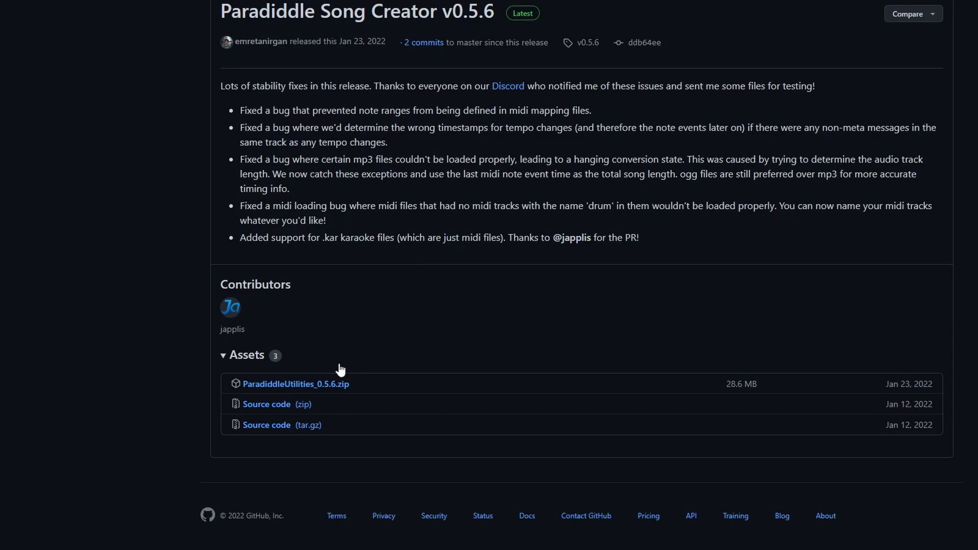
pyautogui.click(326, 384)
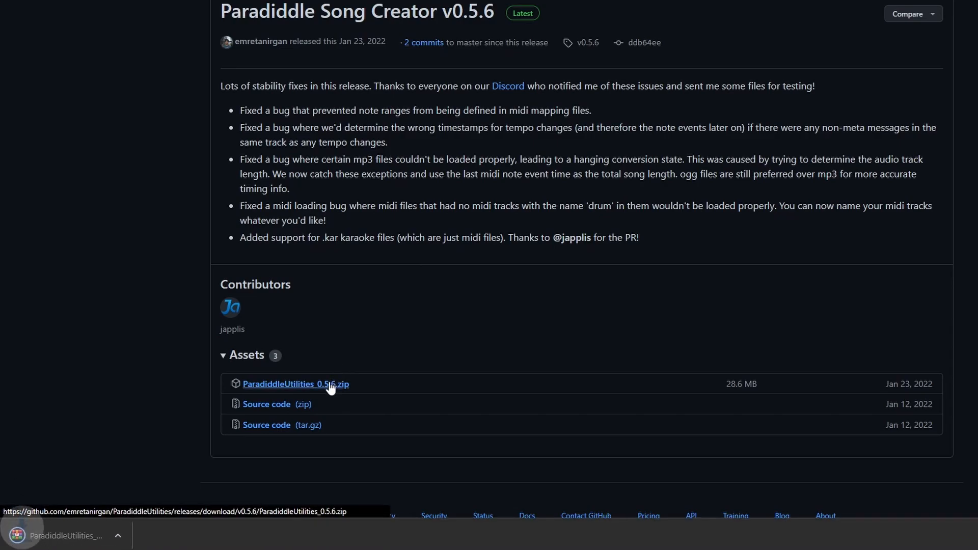
pyautogui.click(296, 384)
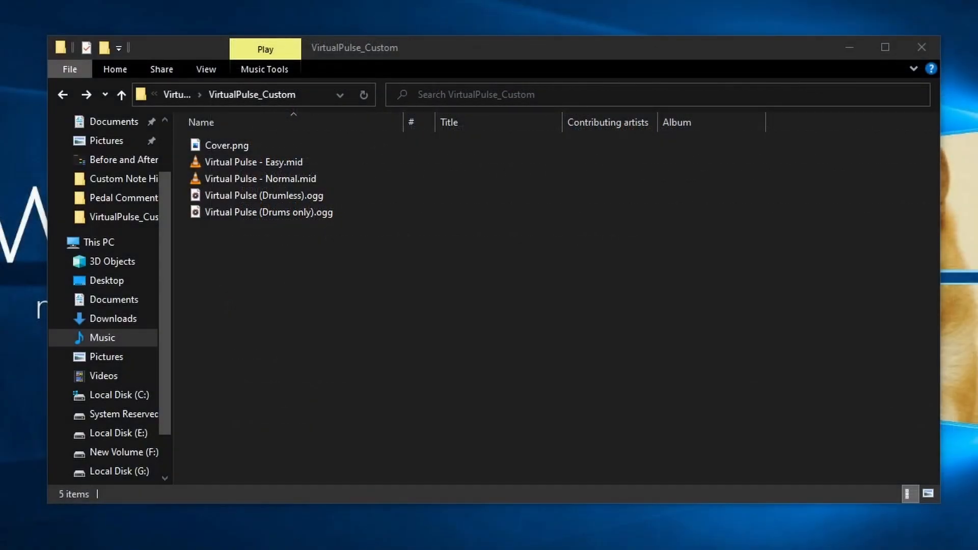
# View the VirtualPulse_Custom folder's cover, MIDI and drumless audio files.
pyautogui.click(278, 196)
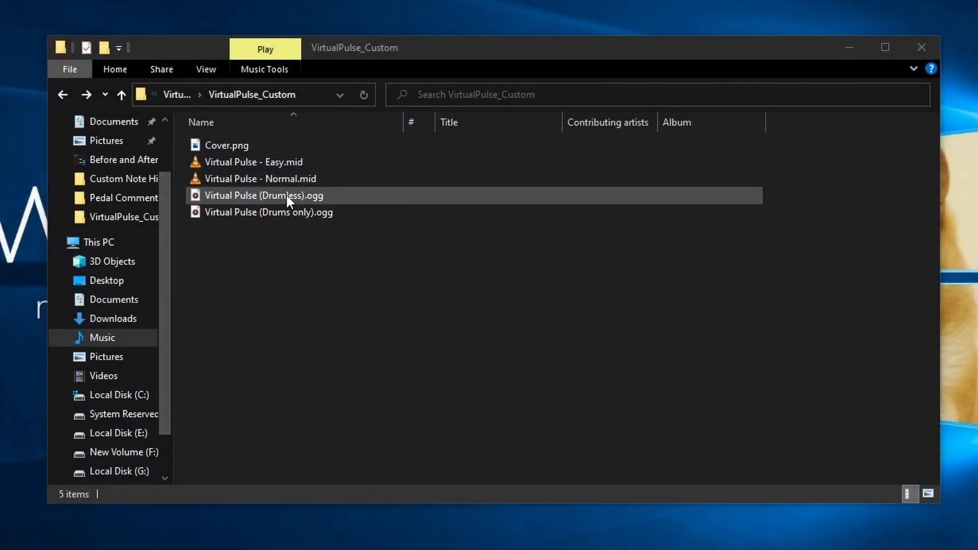
pyautogui.click(269, 212)
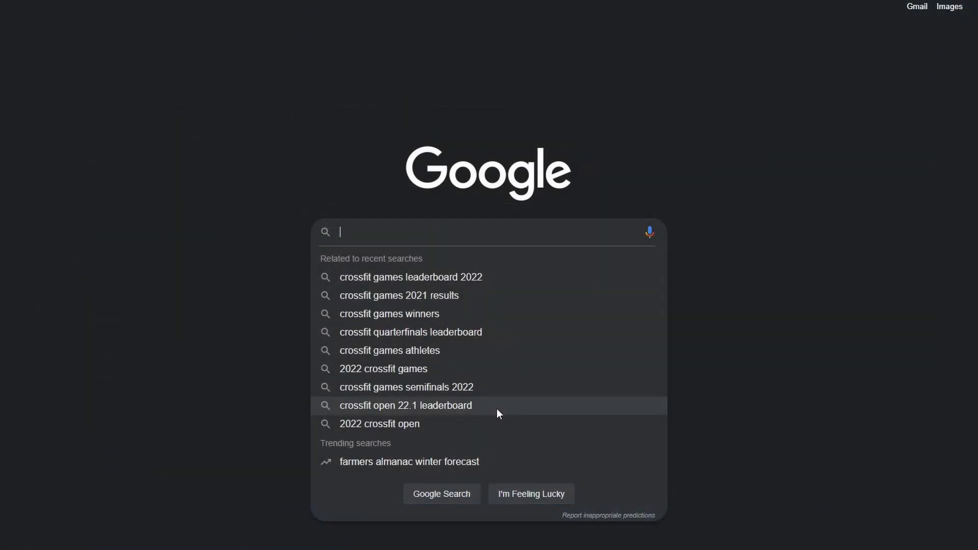
# Search Google for 'generic song stems drumless' via the autocomplete suggestion.
pyautogui.write('generic song stems drumle')
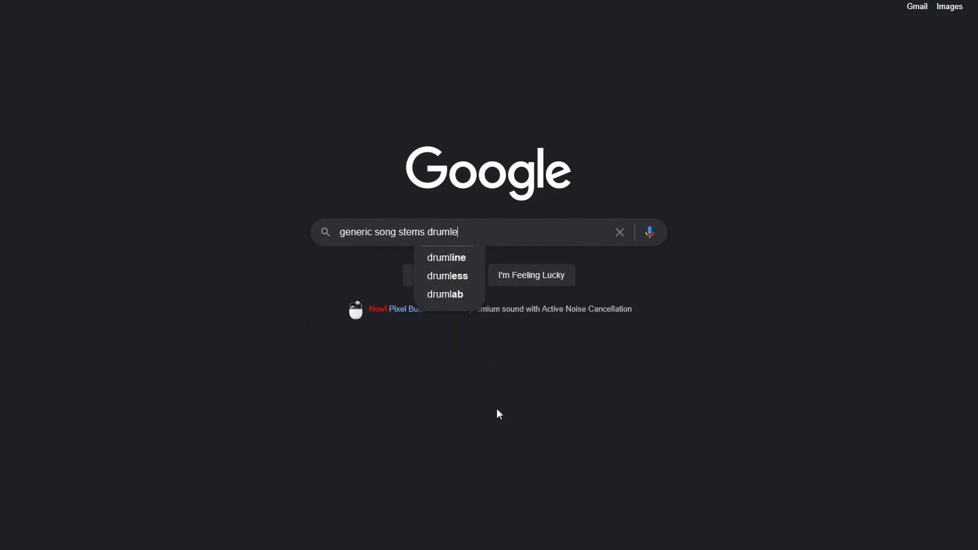
pyautogui.click(447, 275)
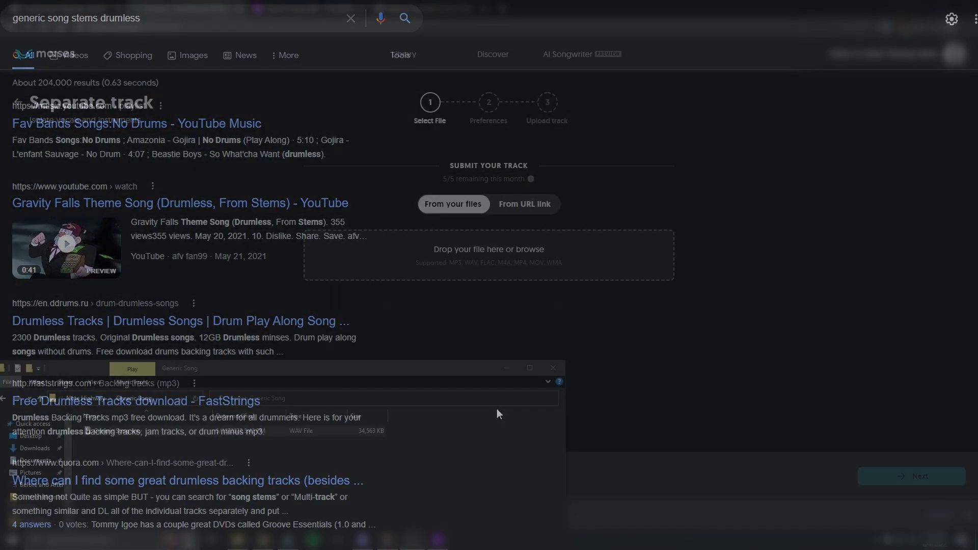
# Upload Generic Song.wav with 'Vocals, Drums, Bass, Other' separation selected.
pyautogui.moveTo(117, 430); pyautogui.dragTo(443, 249)
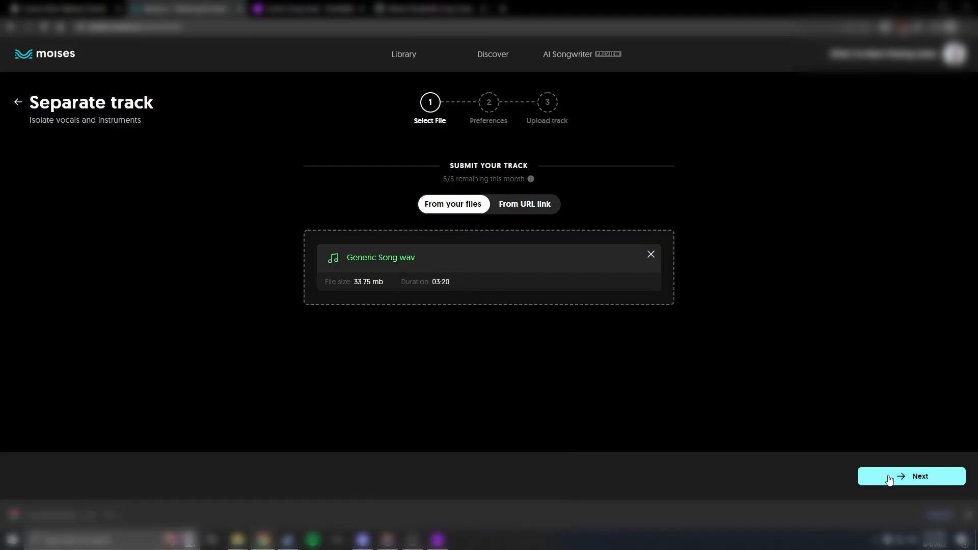
pyautogui.click(920, 476)
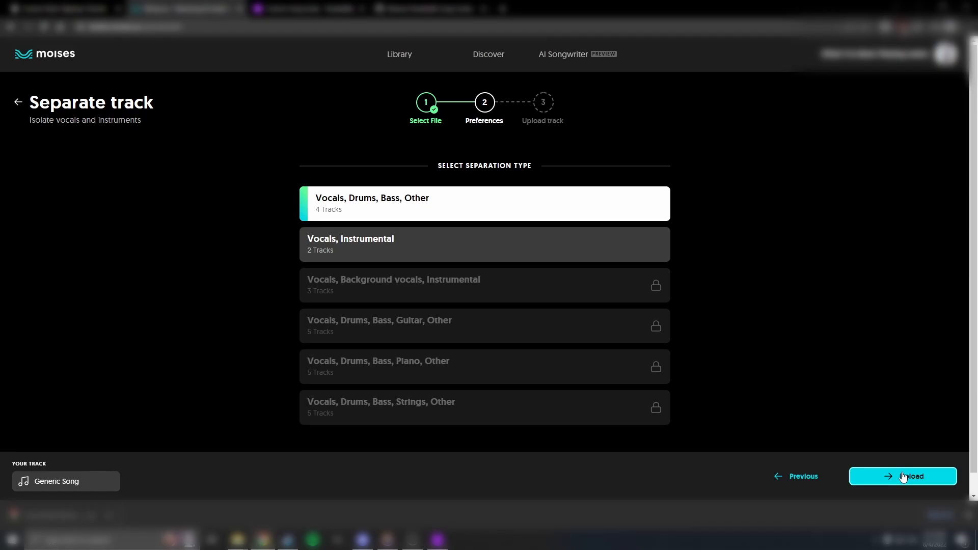
pyautogui.click(903, 477)
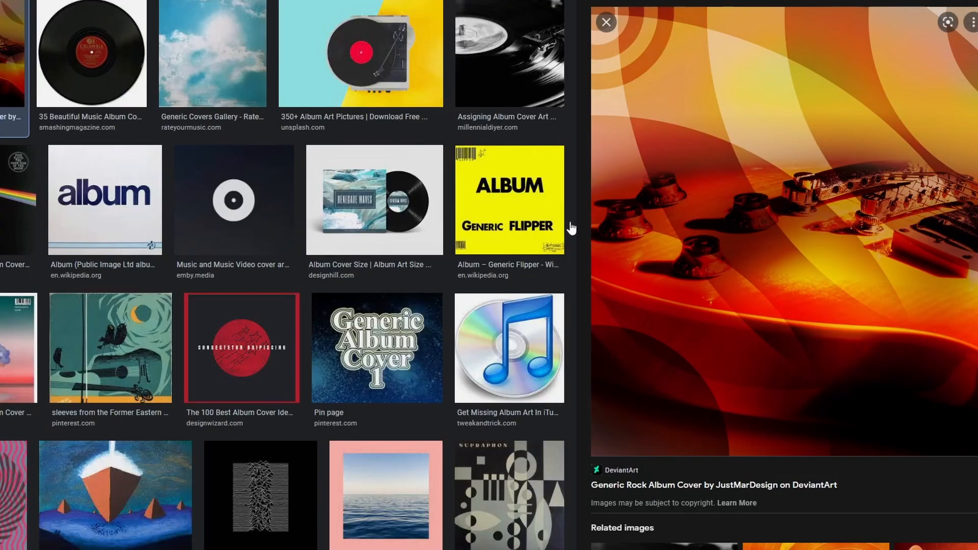
pyautogui.moveTo(826, 382)
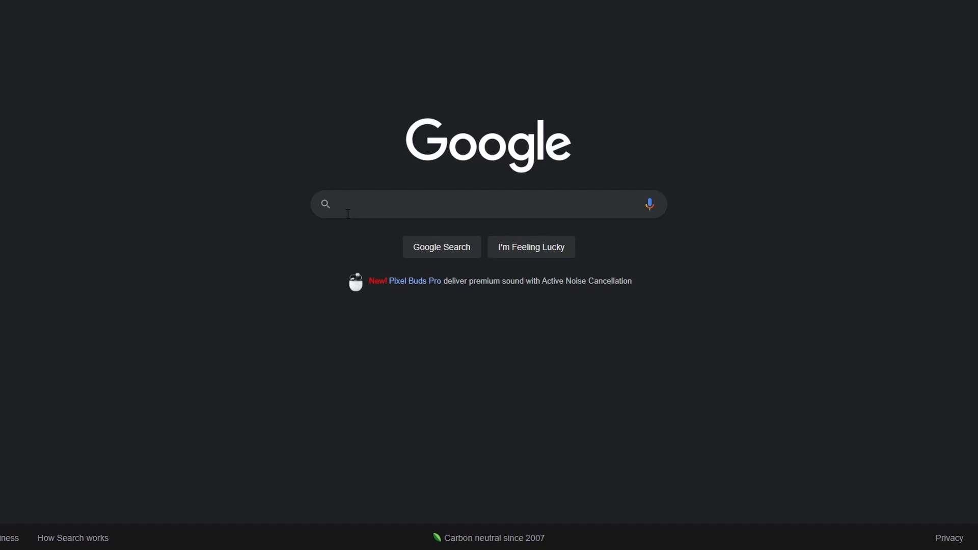
# Search Google Images for a generic album cover.
pyautogui.write('gener')
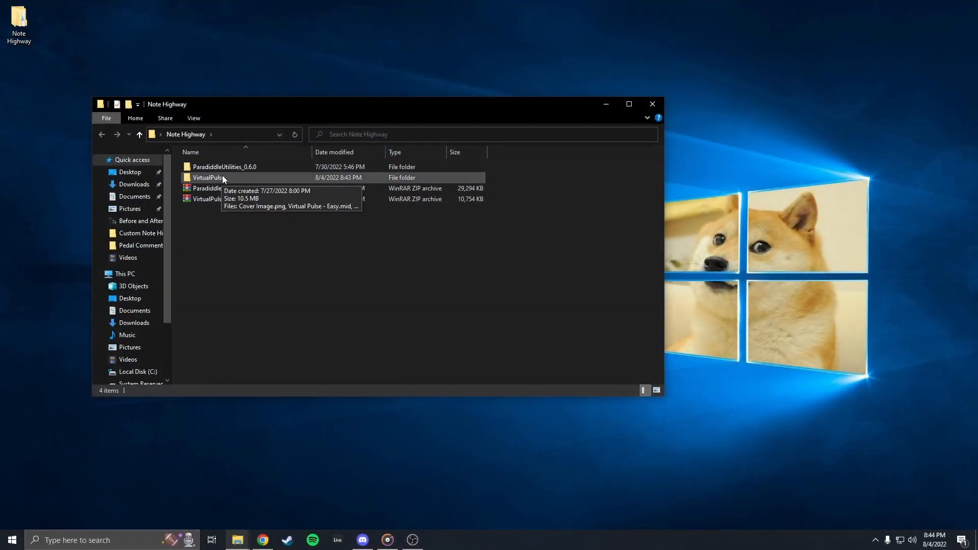
# Browse into VirtualPulse's Music folder and select the Virtual Pulse.ogg version.
pyautogui.doubleClick(208, 177)
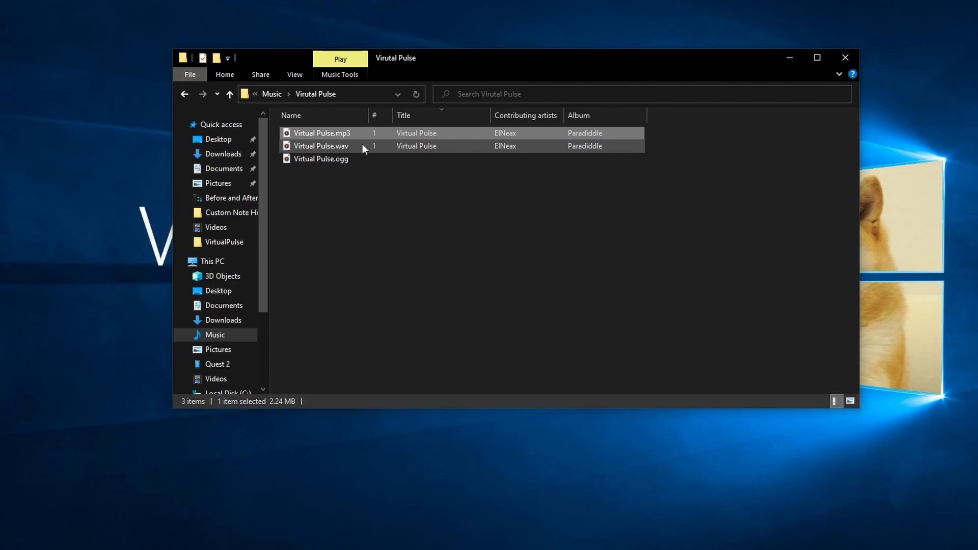
pyautogui.click(320, 158)
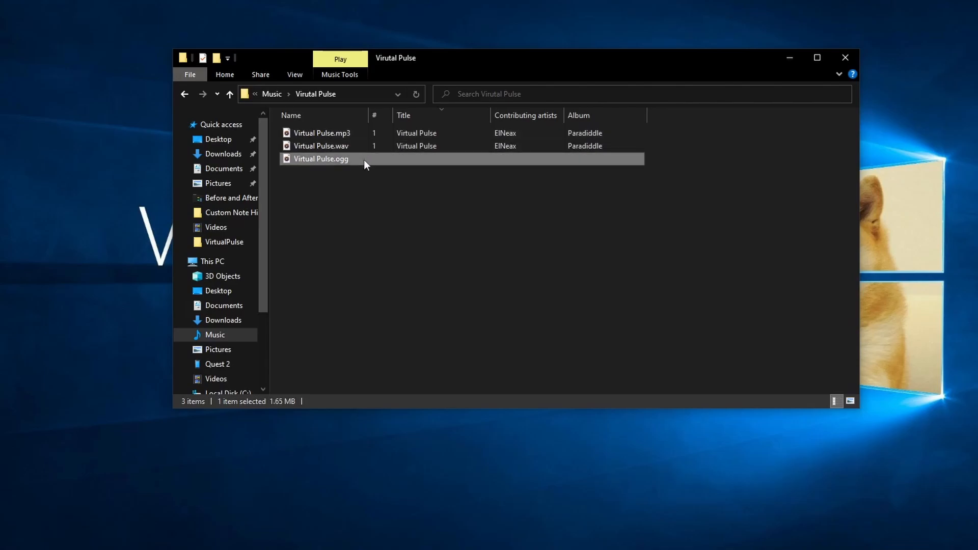
pyautogui.moveTo(354, 178)
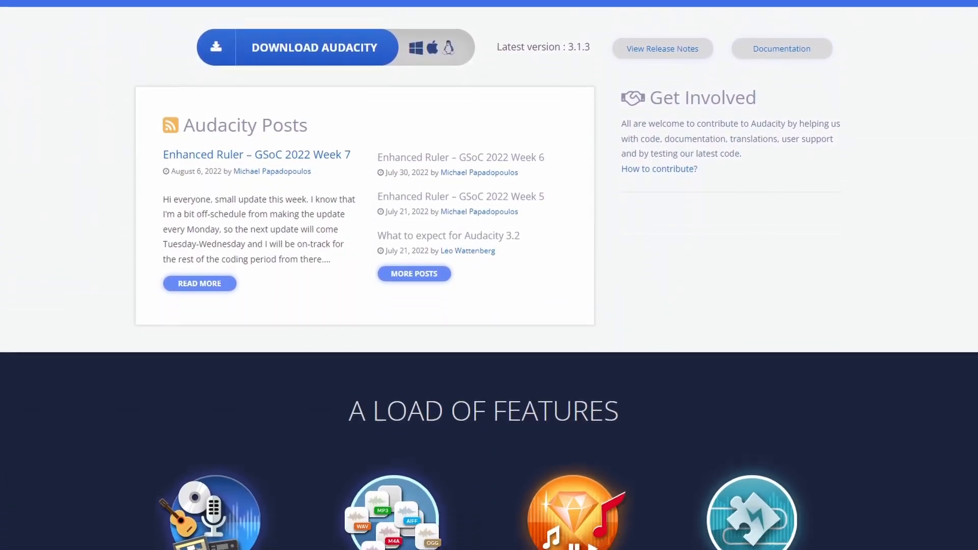
# Scroll the Audacity homepage down to the Download Audacity button.
pyautogui.scroll(-3)
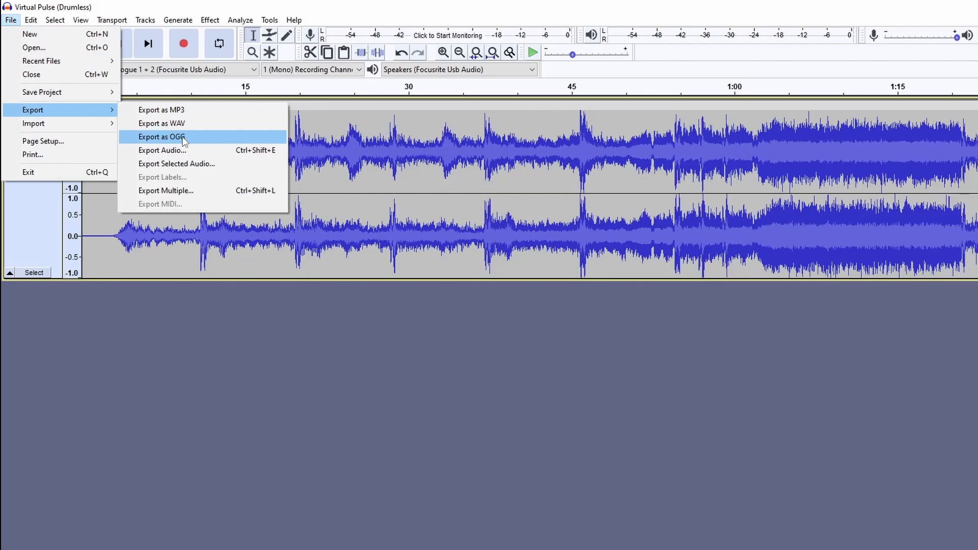
# Export the drumless Virtual Pulse track as an OGG file, confirming the metadata tags.
pyautogui.click(162, 136)
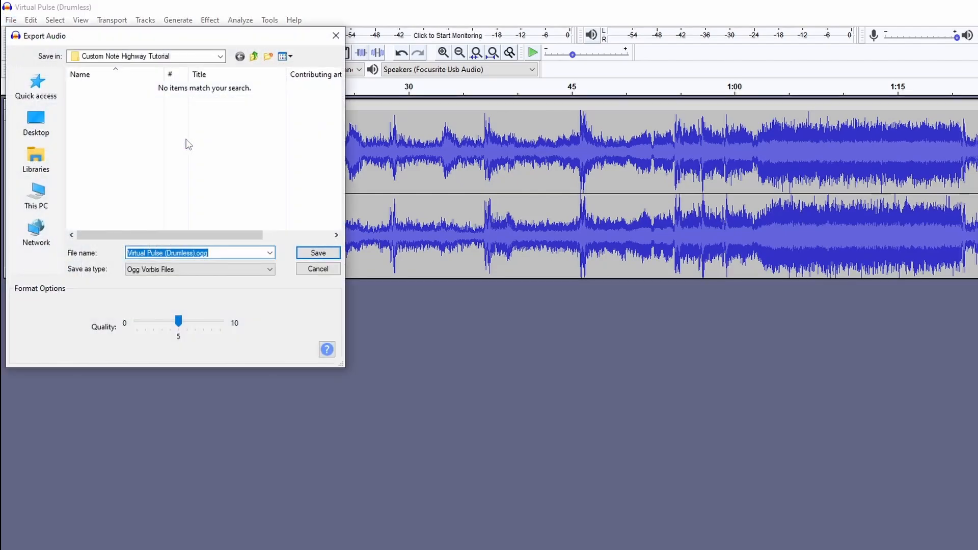
pyautogui.click(318, 252)
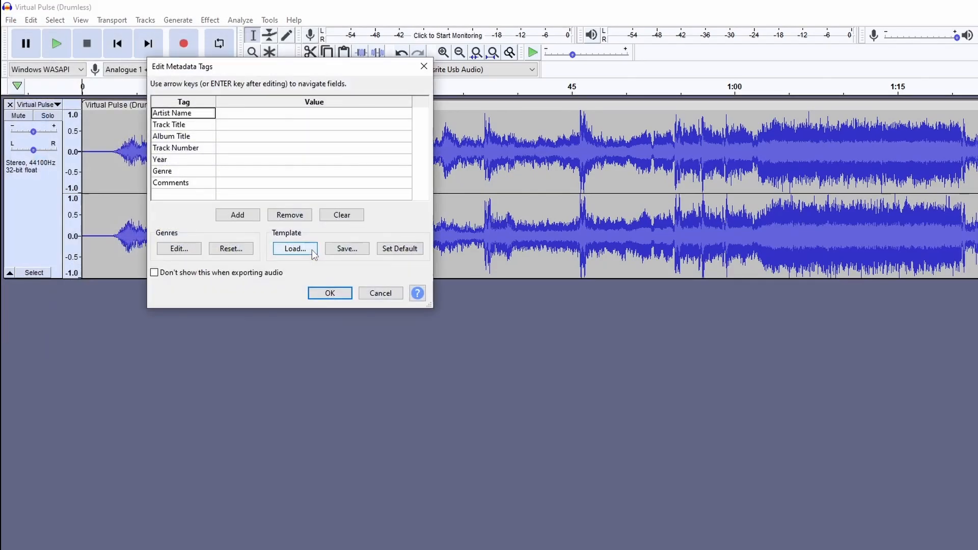
pyautogui.click(330, 294)
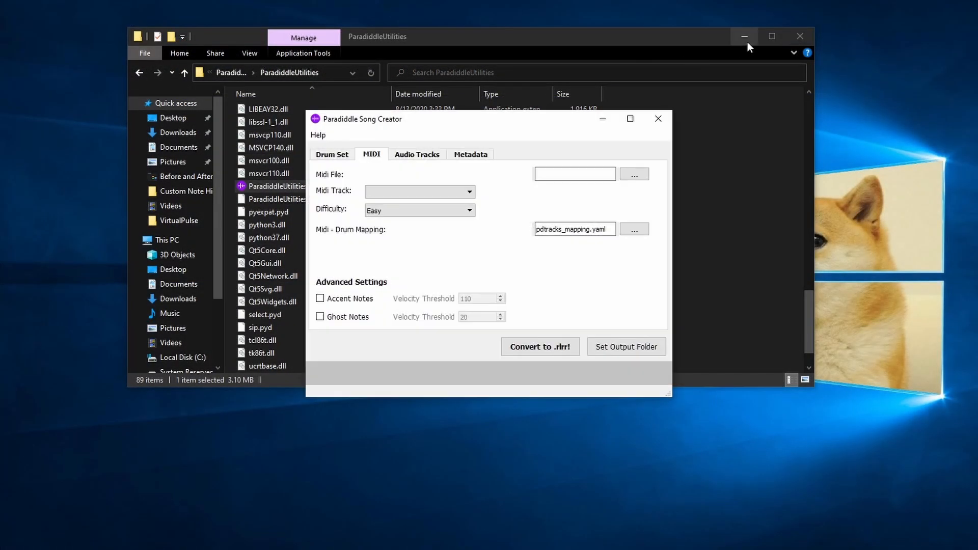
# Load Virtual Pulse - Easy.mid as the MIDI file on Easy difficulty.
pyautogui.click(744, 36)
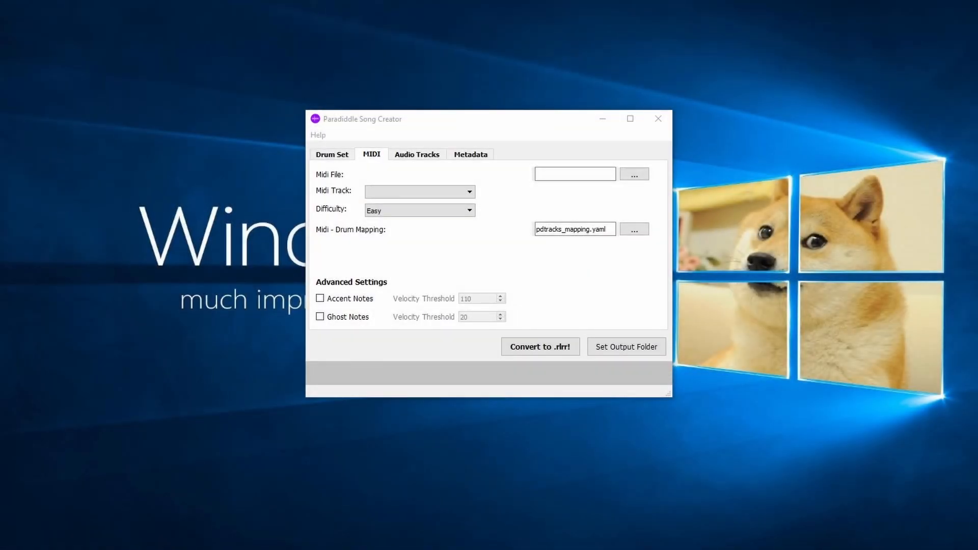
pyautogui.click(634, 174)
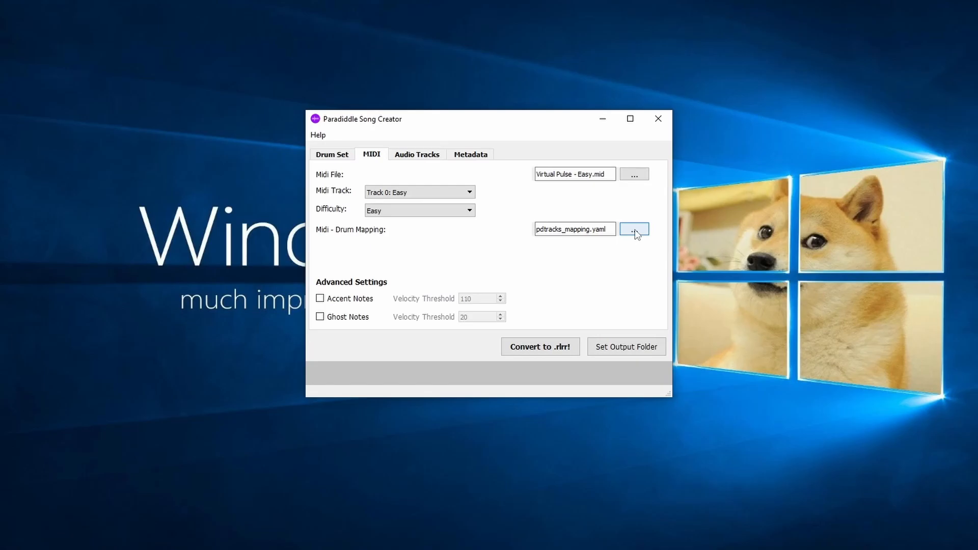
# Choose midi_mapping.yaml as the Midi - Drum Mapping file.
pyautogui.click(633, 229)
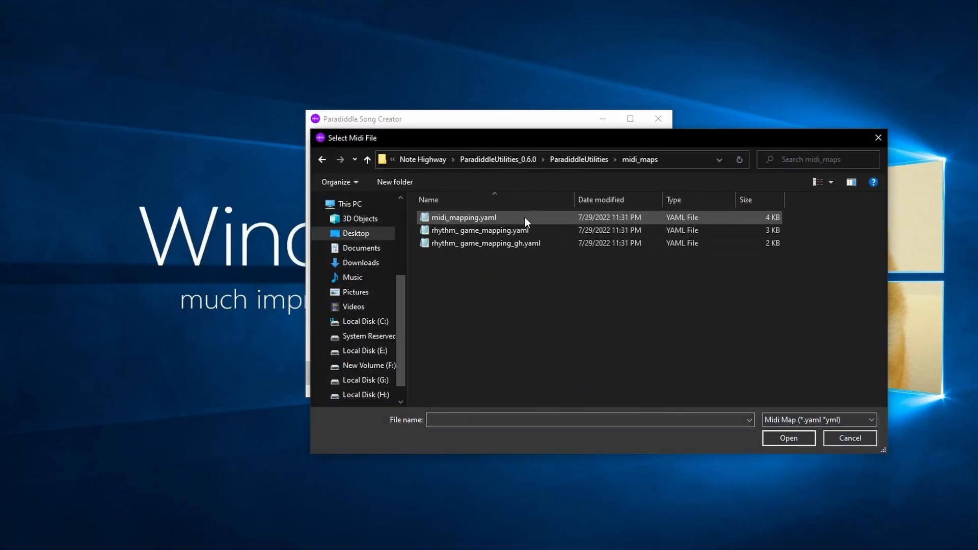
pyautogui.click(463, 217)
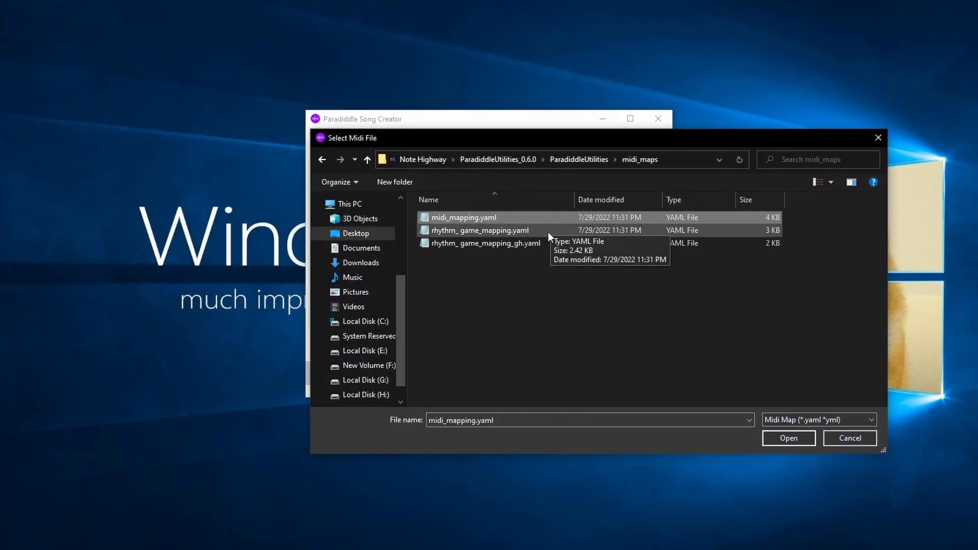
pyautogui.click(486, 243)
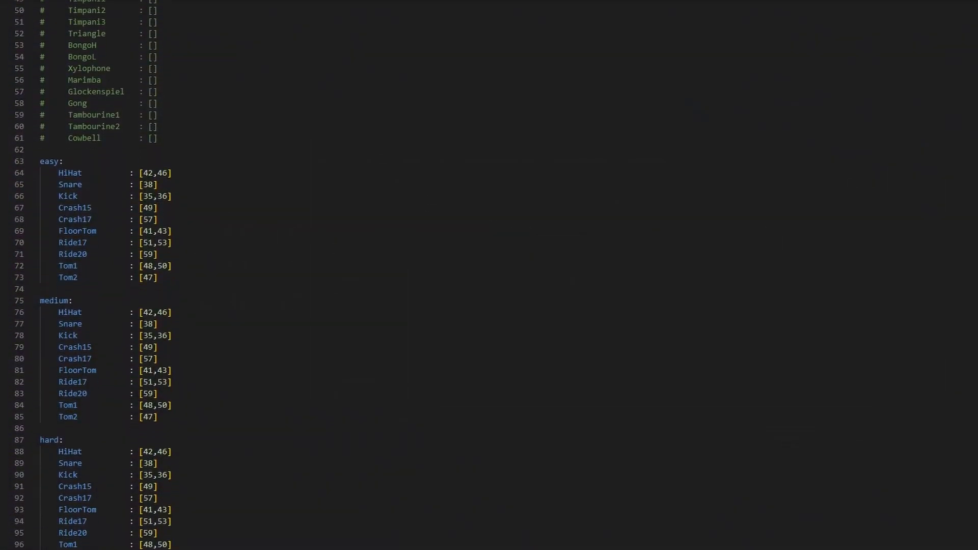
# Review the easy through expert drum note sections of the mapping YAML.
pyautogui.scroll(-3)
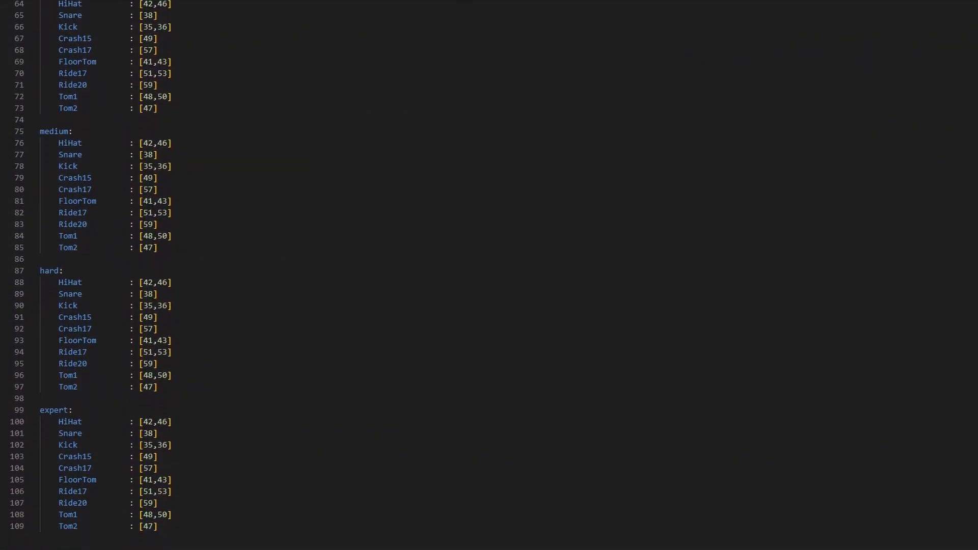
pyautogui.scroll(-3)
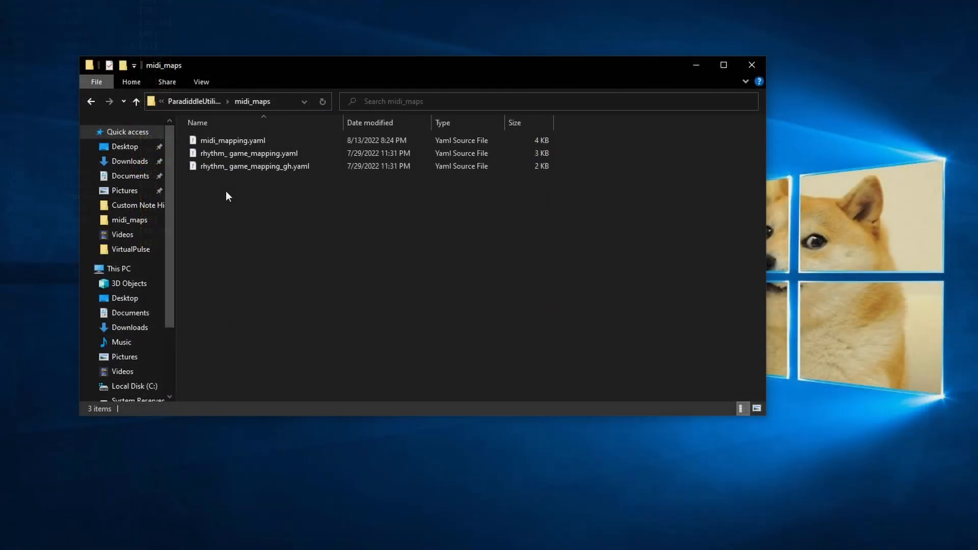
pyautogui.rightClick(233, 140)
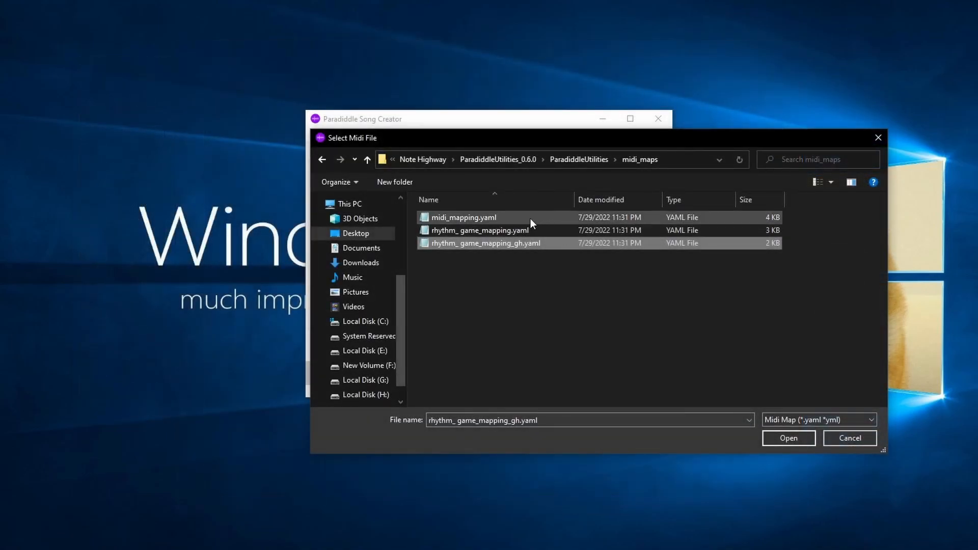
# Select midi_mapping.yaml and edit its Snare note value to 69.
pyautogui.click(463, 217)
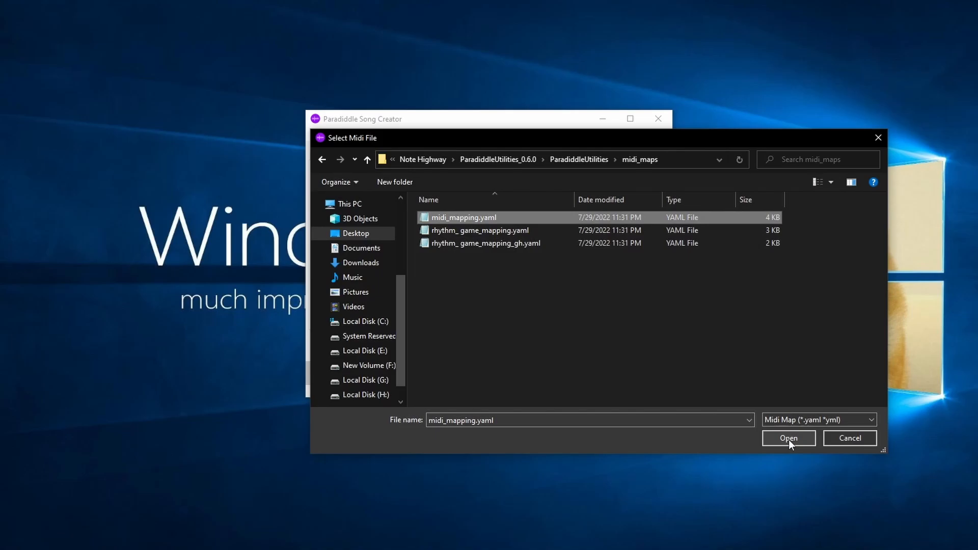
pyautogui.click(788, 438)
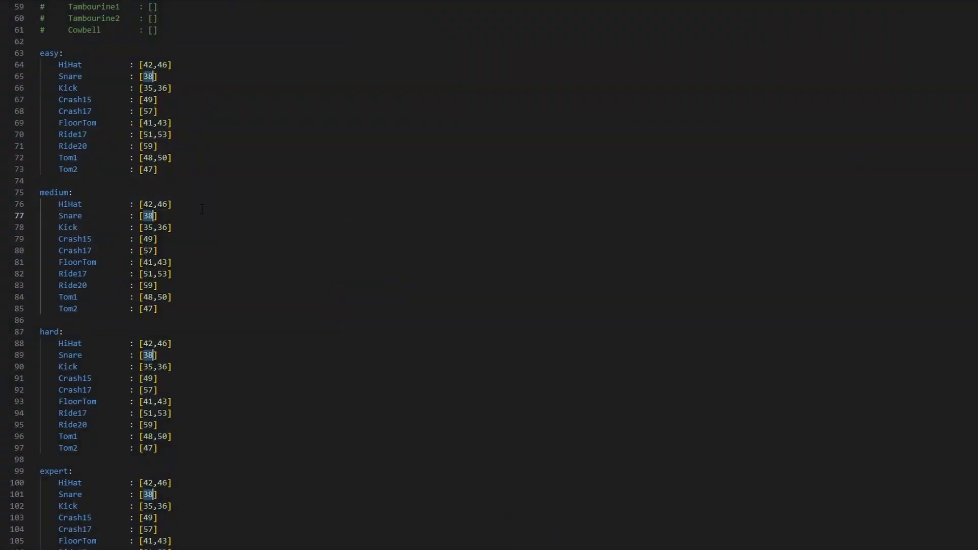
pyautogui.write('69')
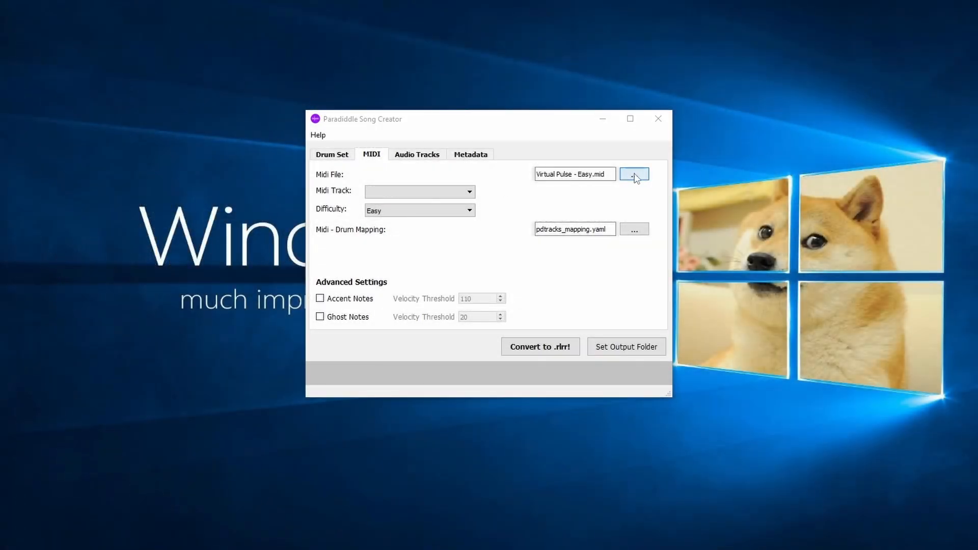
# Load the MIDI file, use the PART DRUMS track as Track 0 and keep difficulty Easy.
pyautogui.click(634, 174)
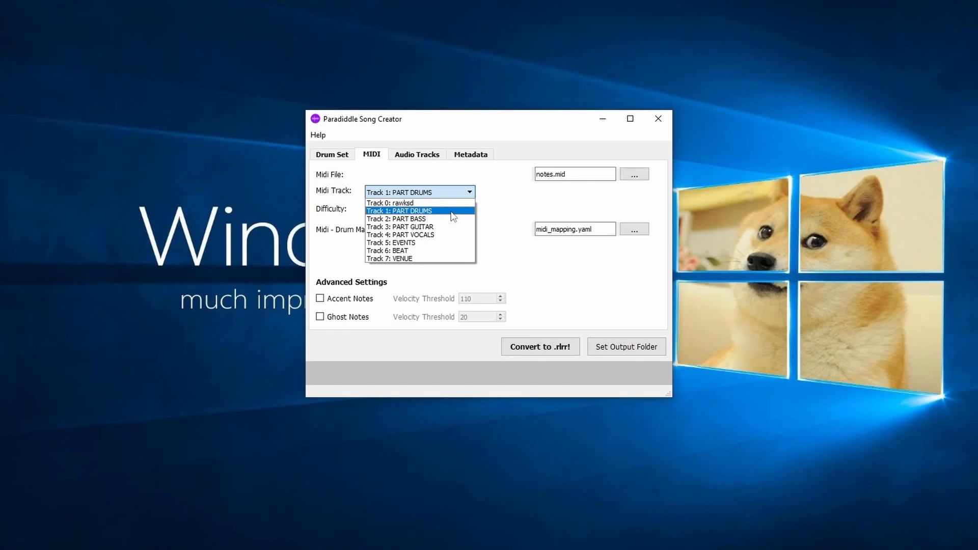
pyautogui.click(399, 210)
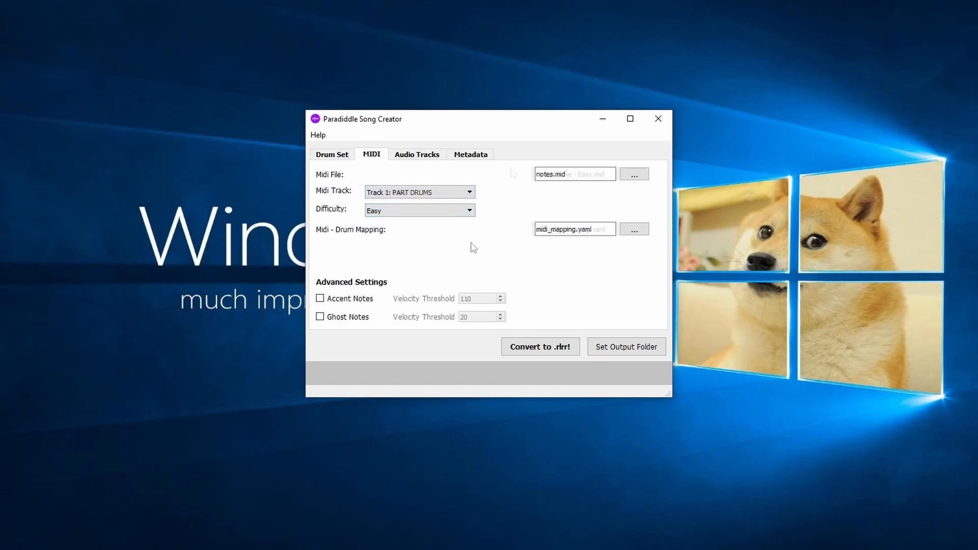
pyautogui.click(420, 210)
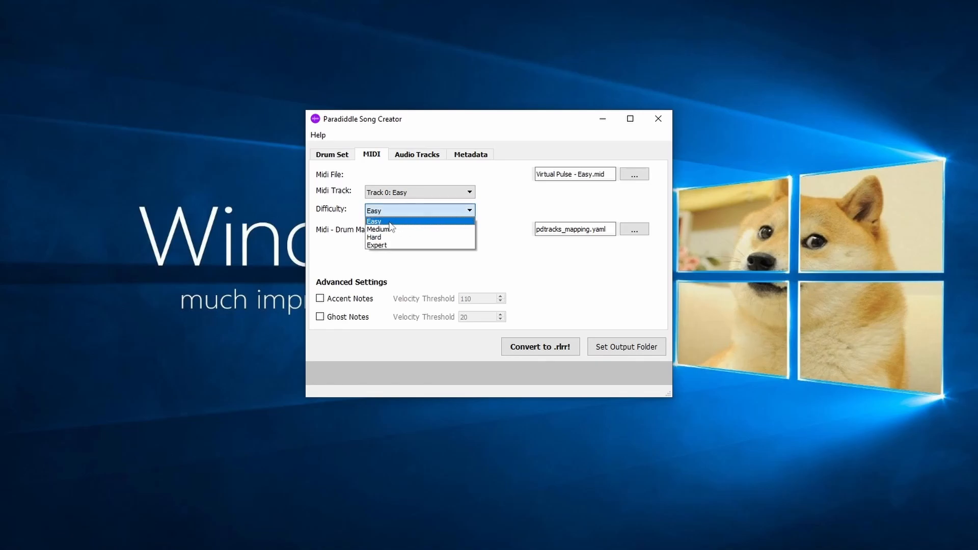
pyautogui.click(374, 221)
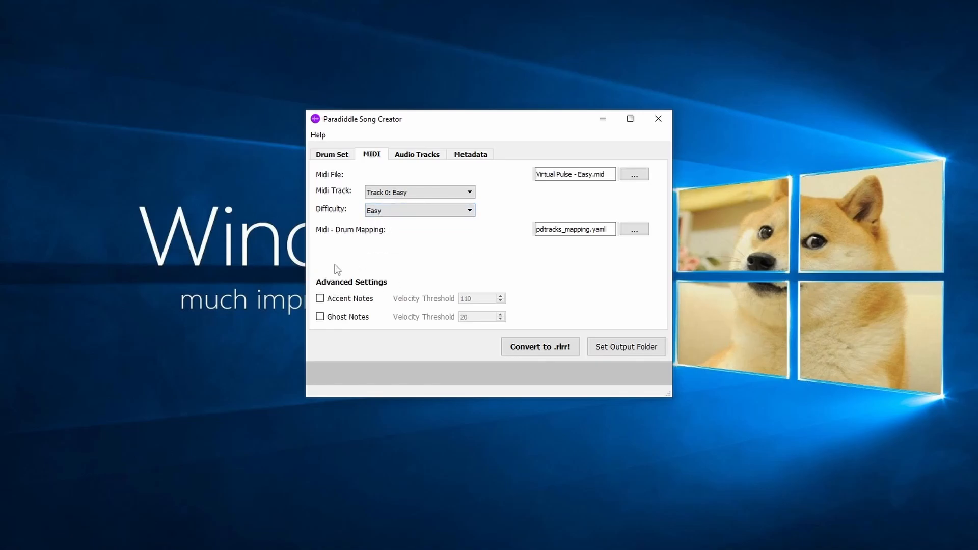
pyautogui.moveTo(381, 325)
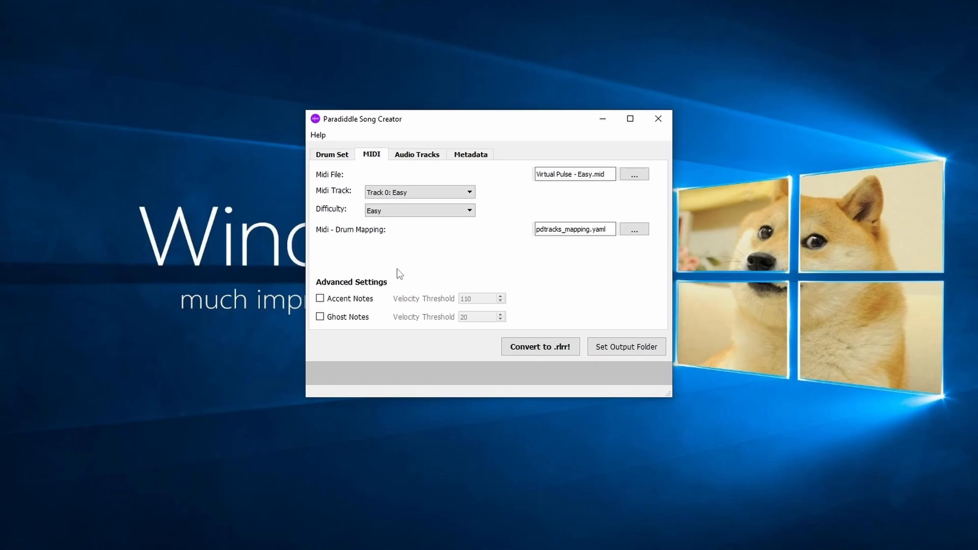
pyautogui.moveTo(368, 179)
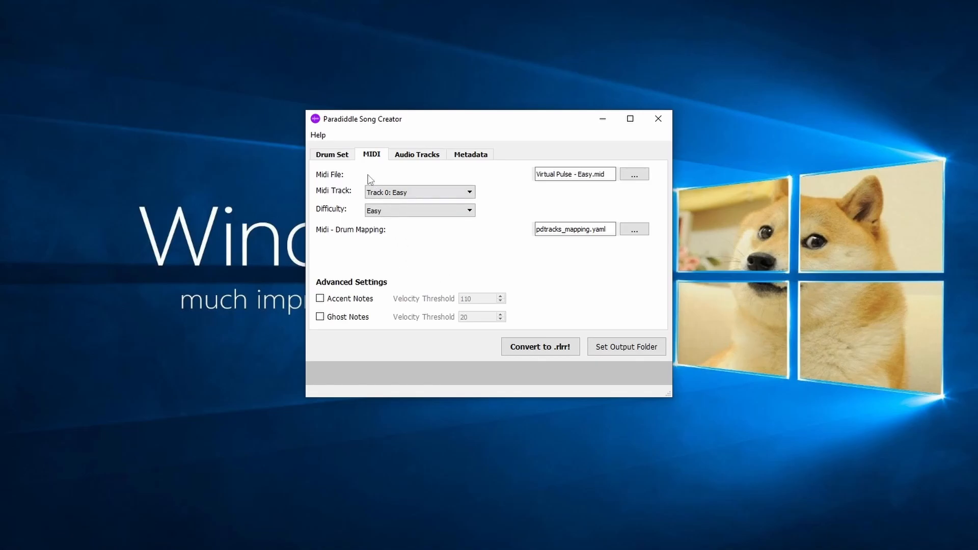
pyautogui.click(332, 154)
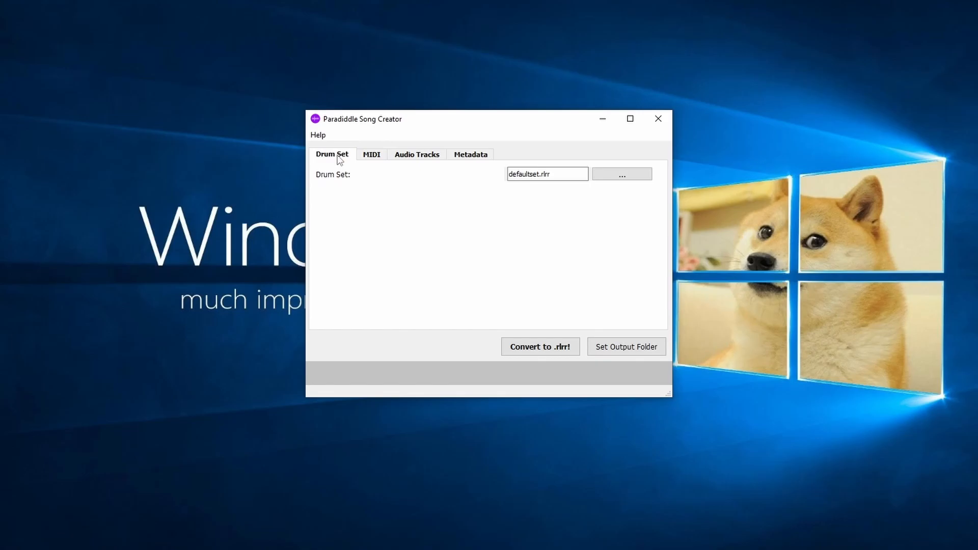
pyautogui.moveTo(403, 276)
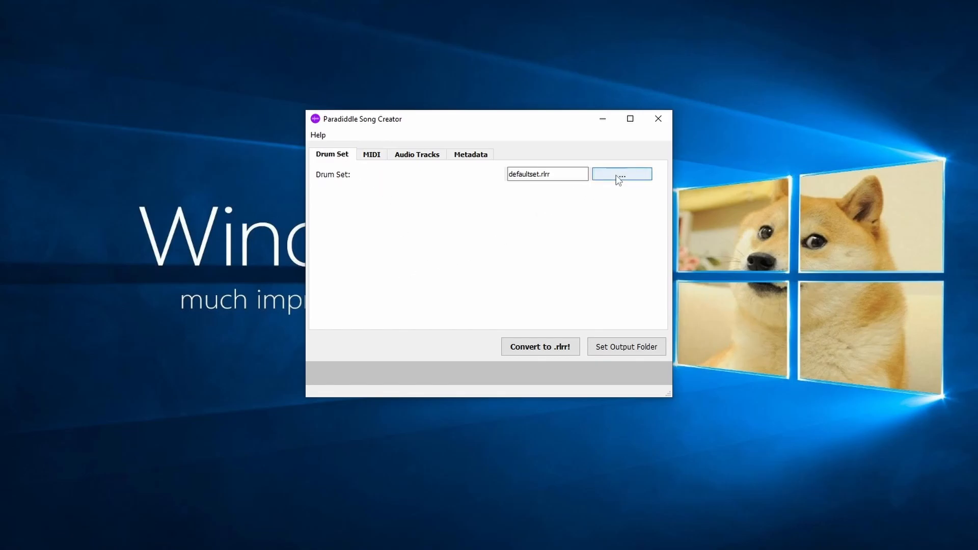
# Set the drum set to Virtual Pulse Drum Kit.rlrr from Documents > Paradiddle > DrumLayouts.
pyautogui.click(621, 173)
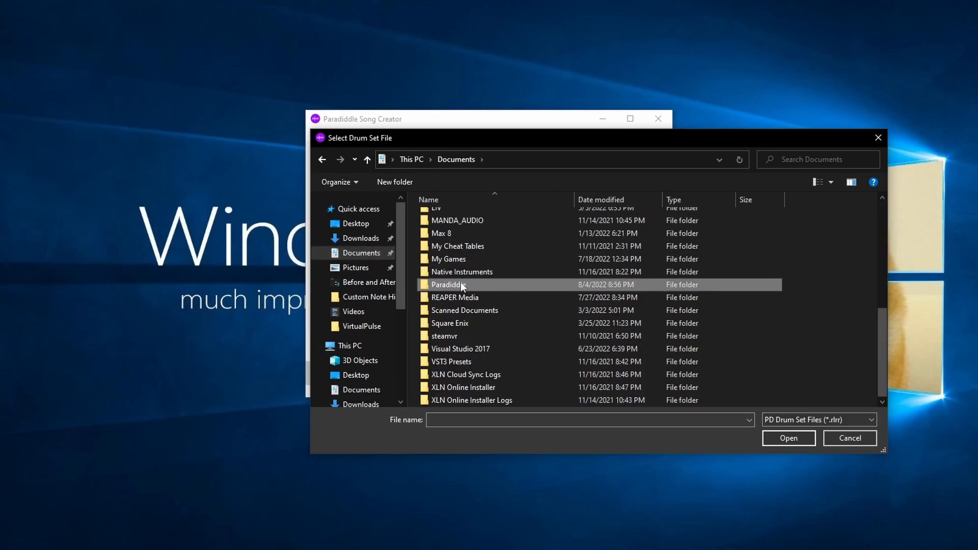
pyautogui.doubleClick(448, 285)
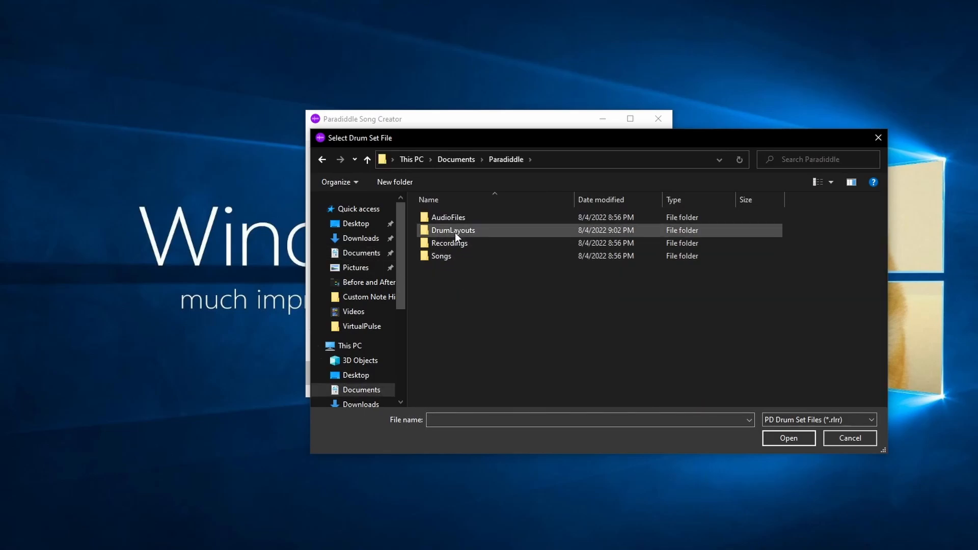
pyautogui.click(849, 438)
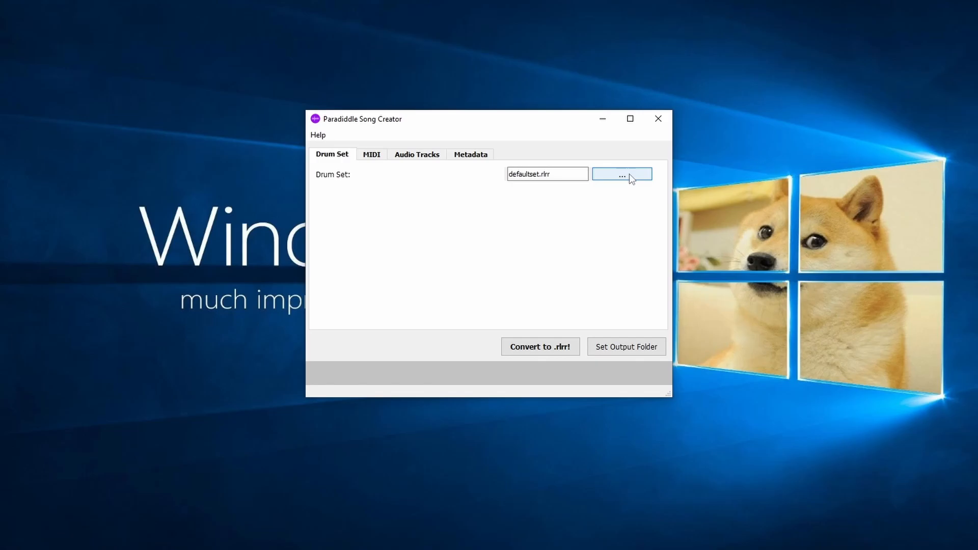
pyautogui.moveTo(388, 200)
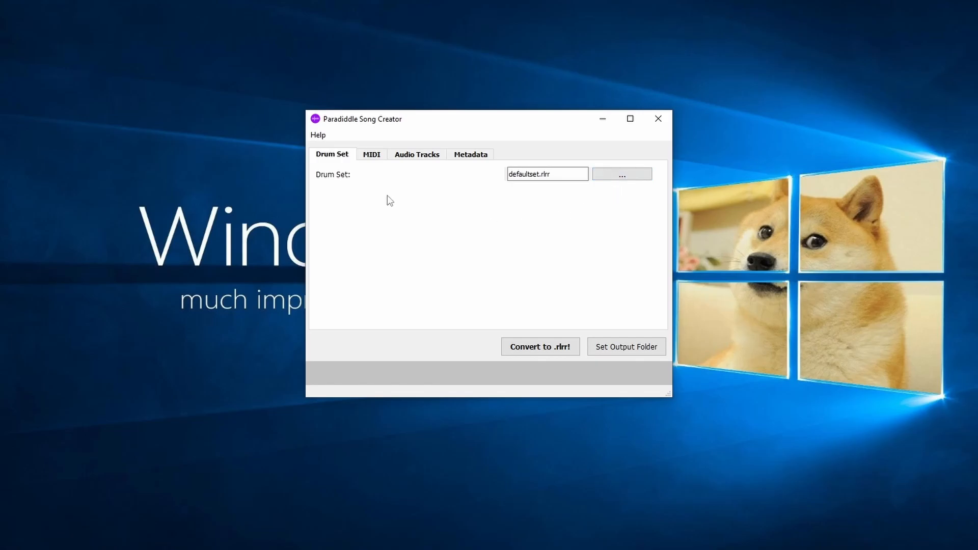
pyautogui.click(621, 173)
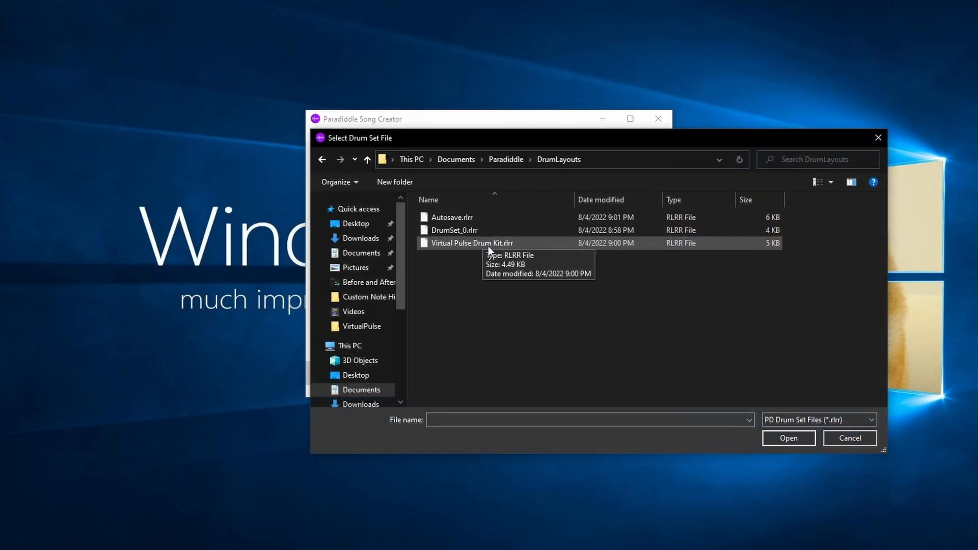
pyautogui.click(788, 438)
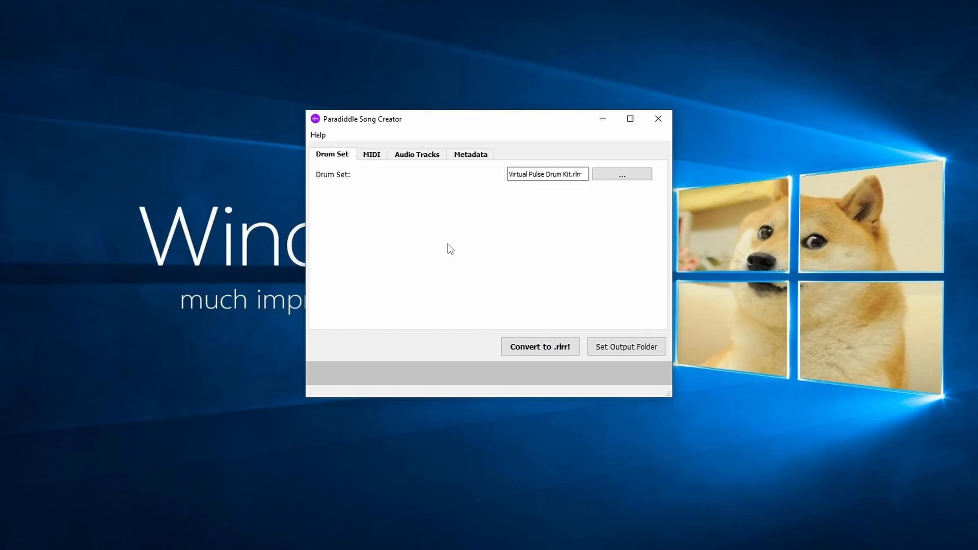
pyautogui.moveTo(450, 184)
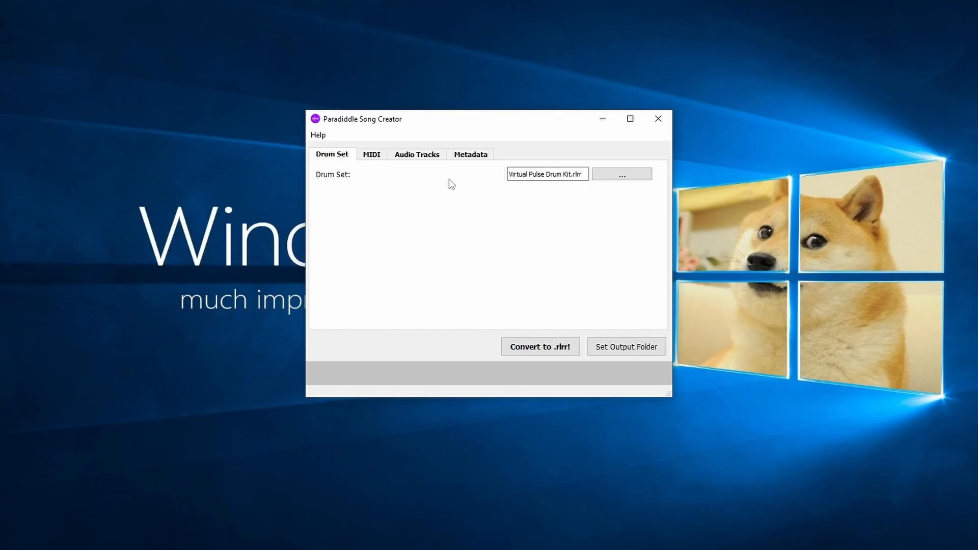
# Browse for Song Track 1's audio in the VirtualPulse folder.
pyautogui.click(416, 155)
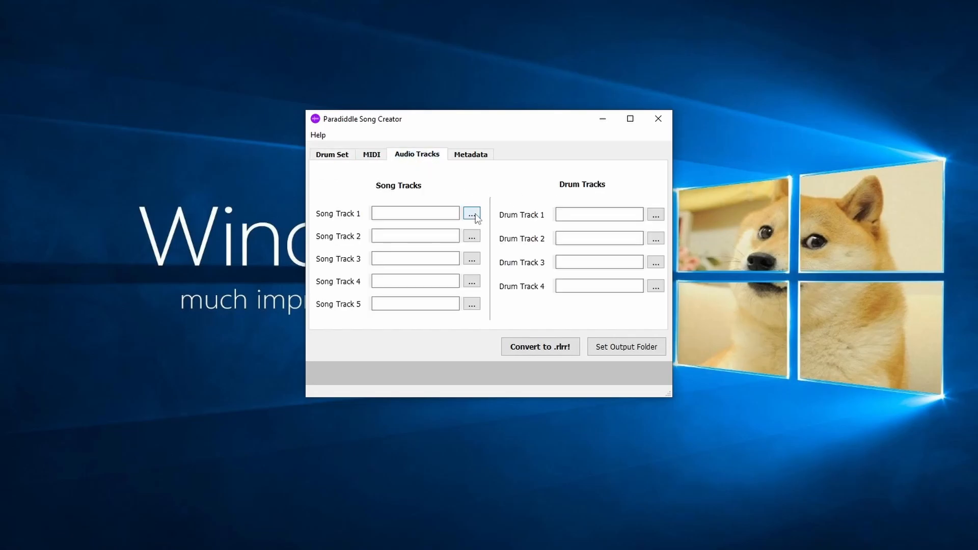
pyautogui.click(471, 214)
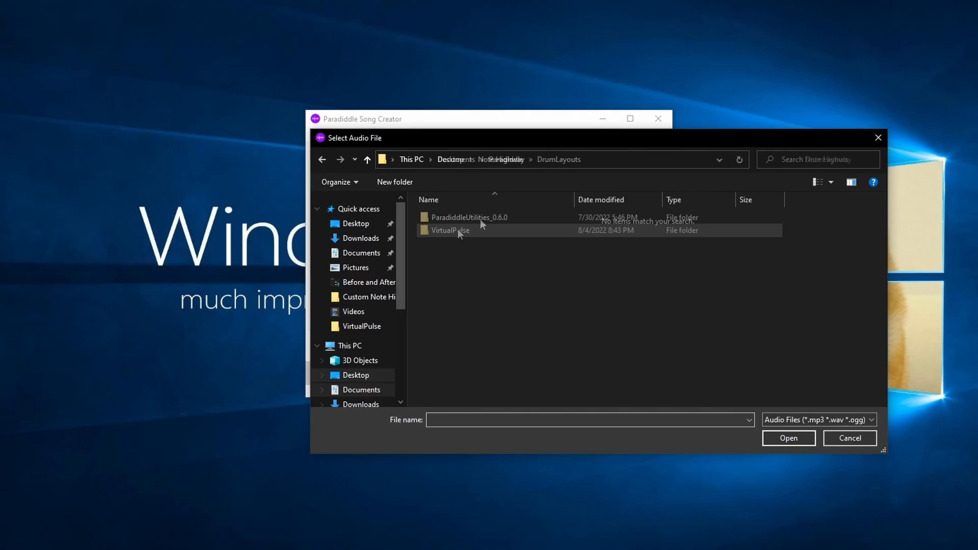
pyautogui.doubleClick(450, 230)
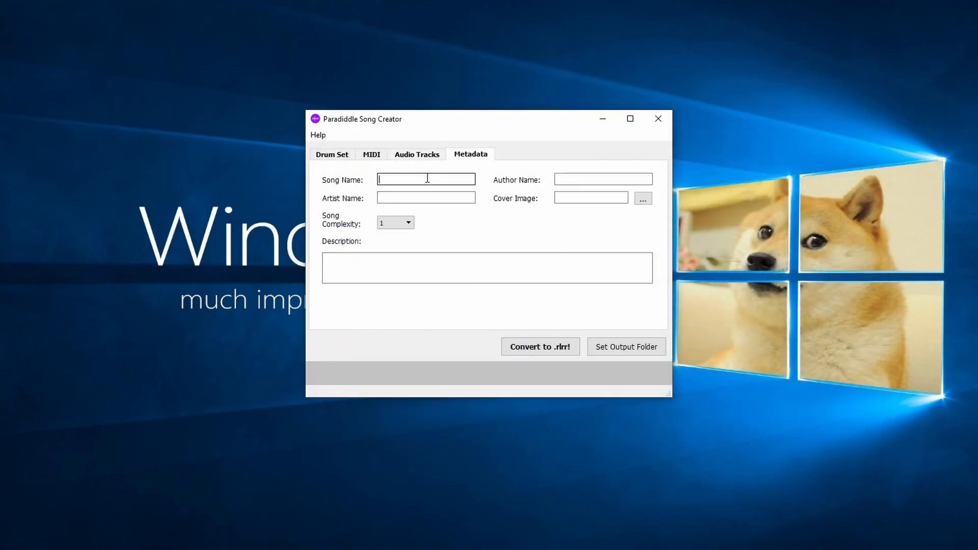
# Enter song name Virtual Pulse, artist ElNeax and author Sam Hartwell.
pyautogui.write('v')
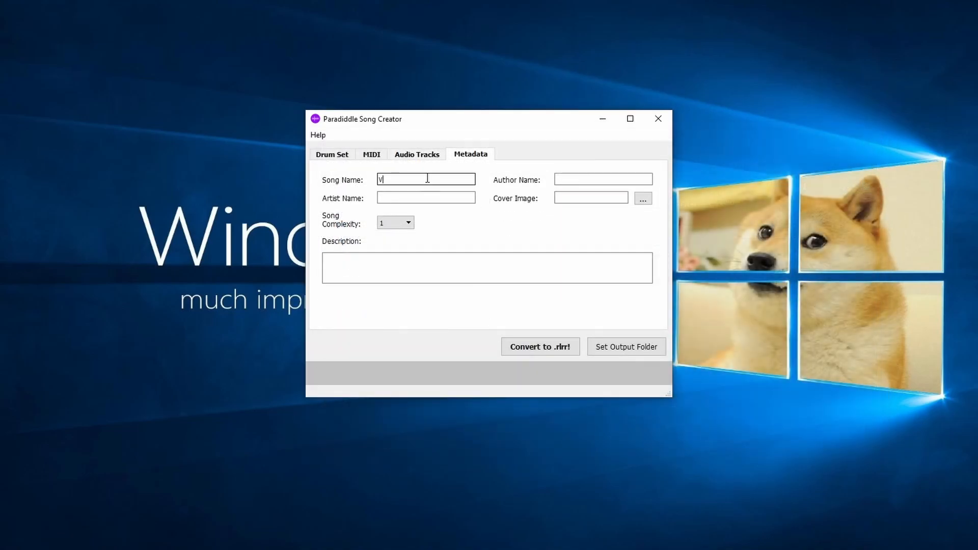
pyautogui.write('irtual Pulse')
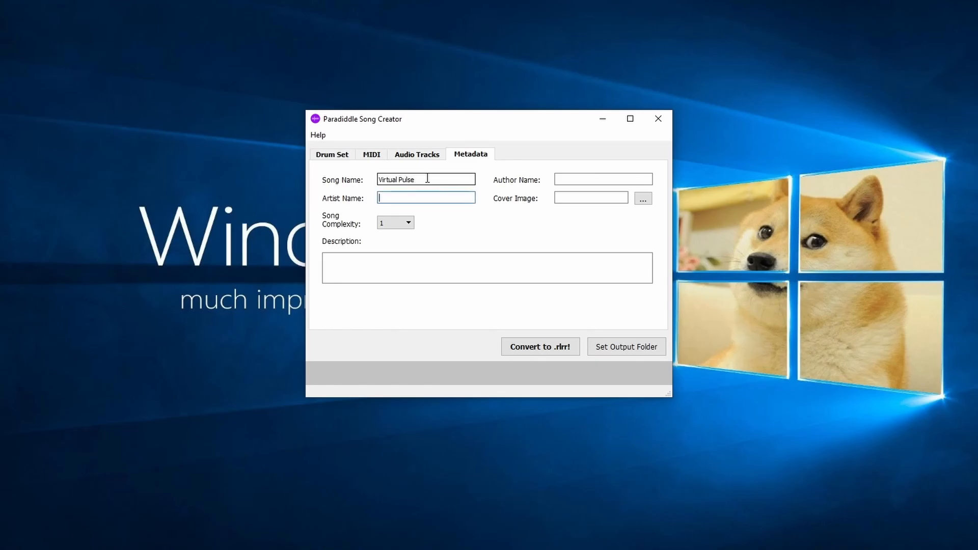
pyautogui.write('ElNeax')
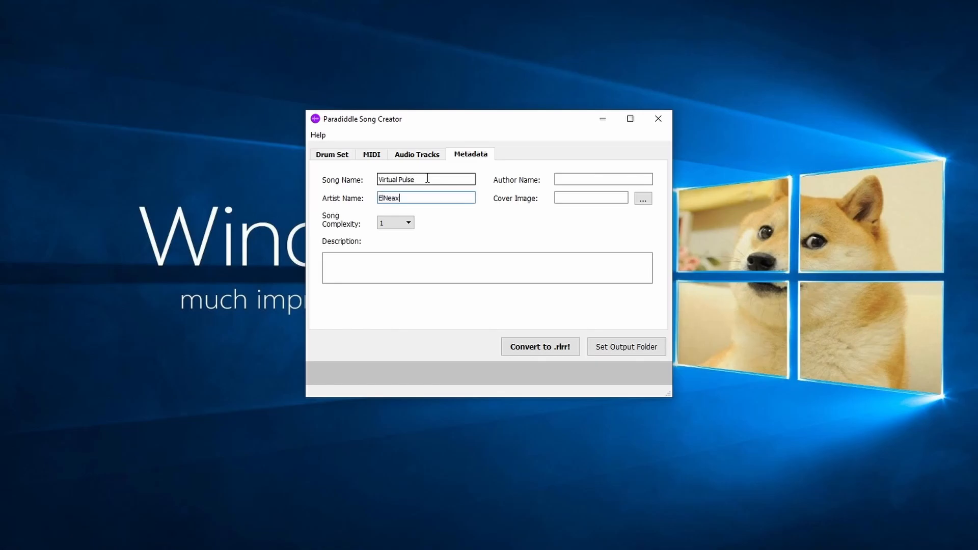
pyautogui.write('Sam Hartwell')
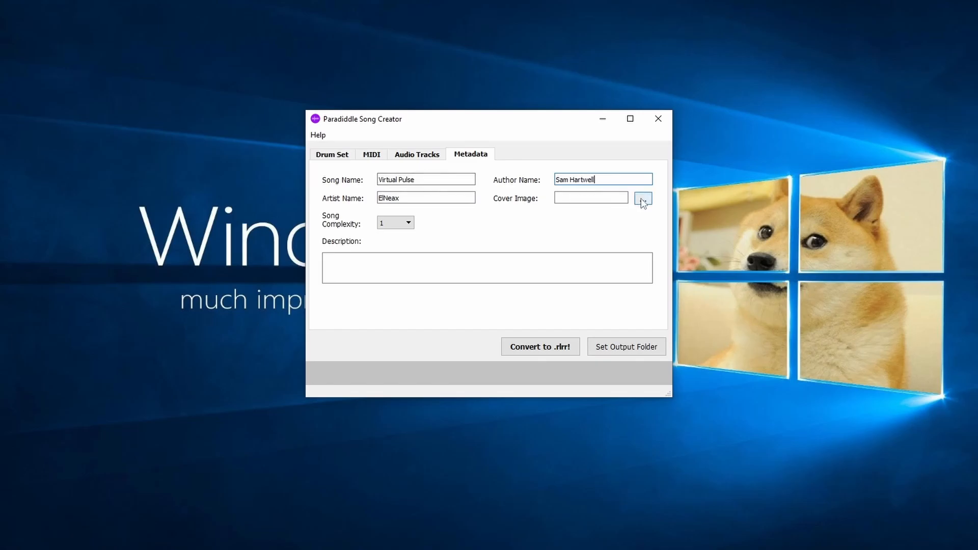
# Set Cover Image.png as cover, keep complexity 1, and describe ElNeax as a fantastic musician.
pyautogui.click(643, 198)
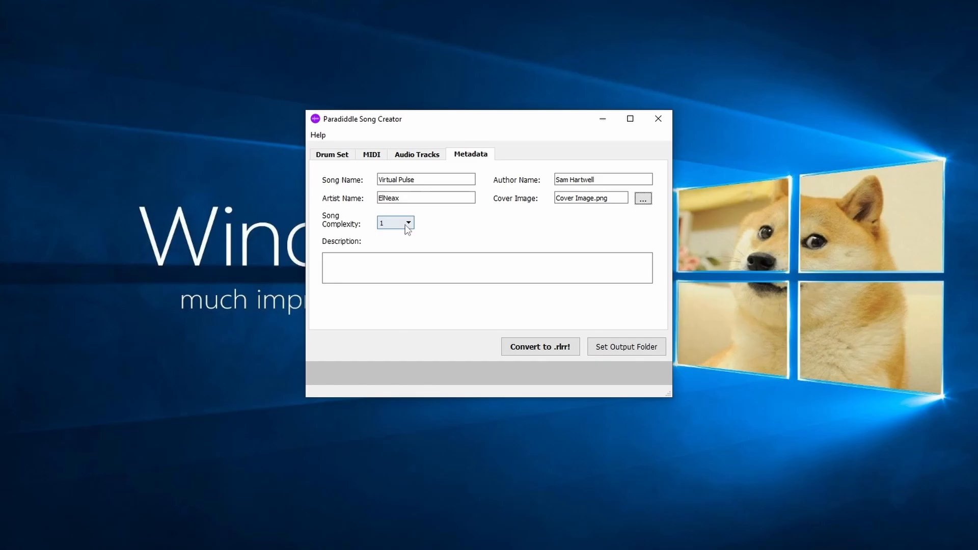
pyautogui.click(407, 222)
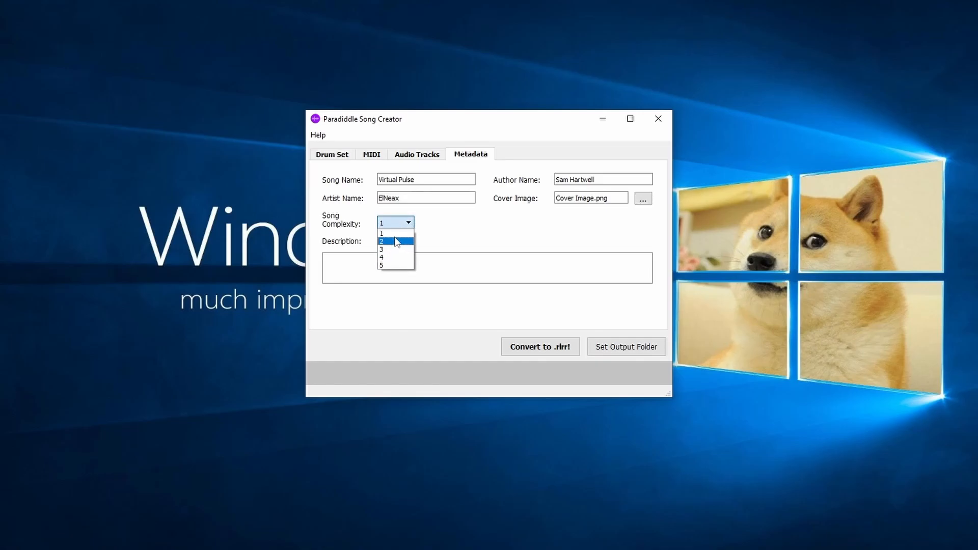
pyautogui.click(391, 234)
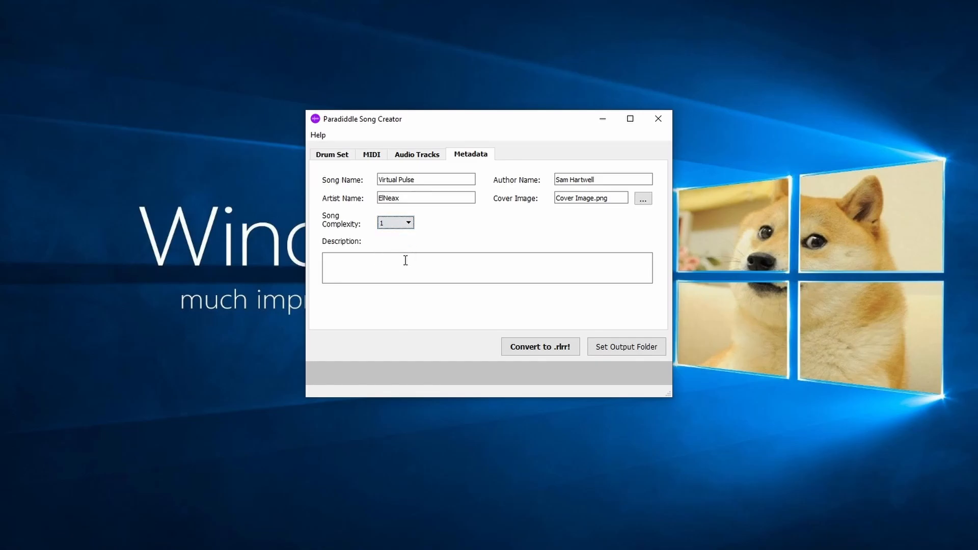
pyautogui.moveTo(405, 262)
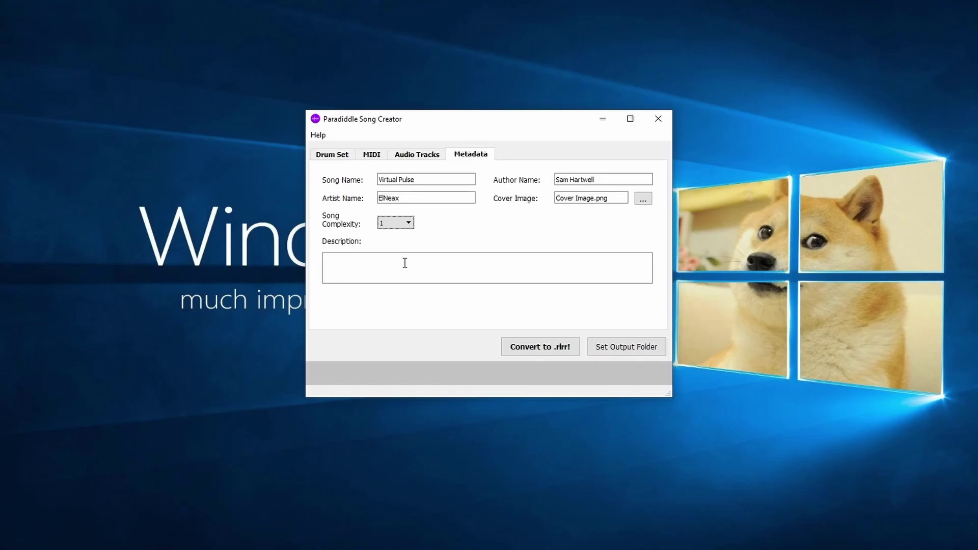
pyautogui.write('ElNeax')
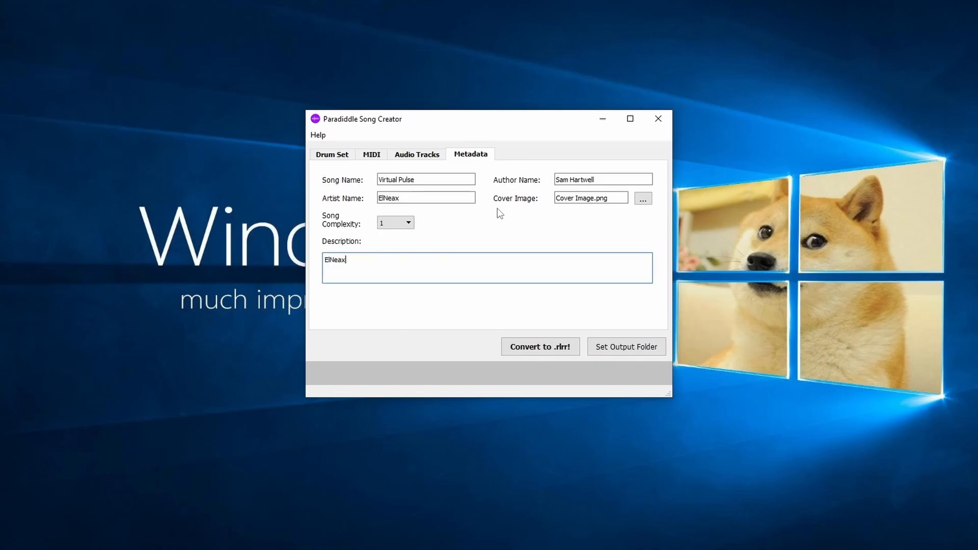
pyautogui.write('is a fantastic musician!')
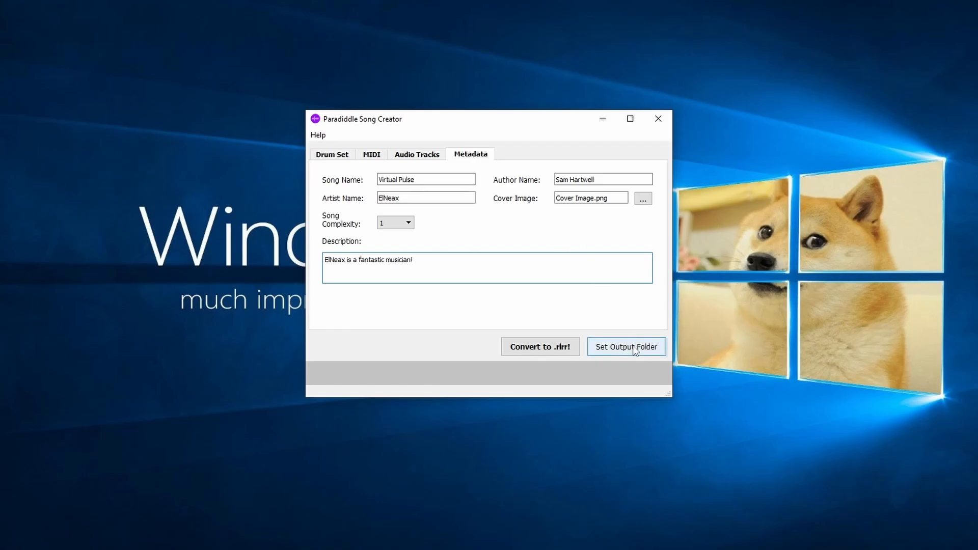
# Set Documents\Paradiddle\Songs as output folder and convert the Easy chart to .rlrr.
pyautogui.click(626, 346)
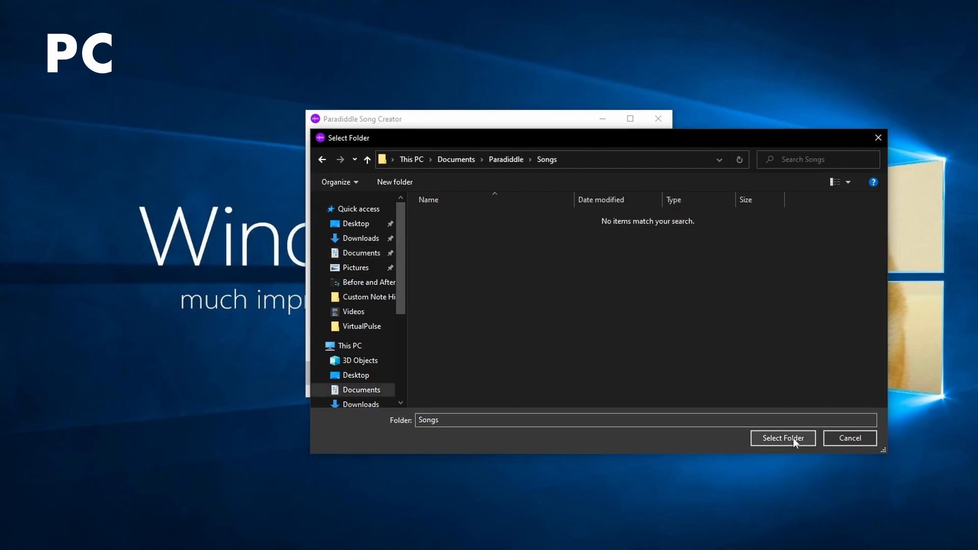
pyautogui.click(783, 438)
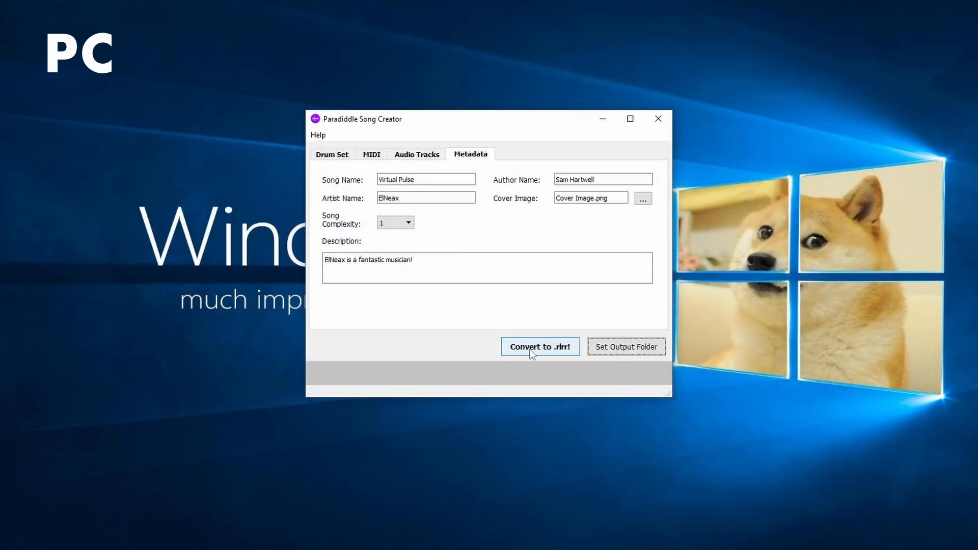
pyautogui.click(540, 347)
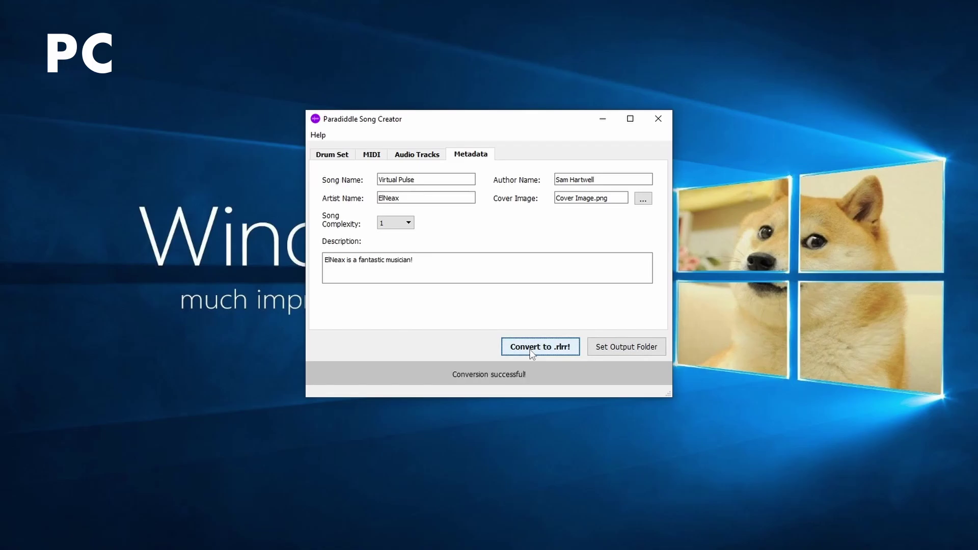
pyautogui.click(371, 153)
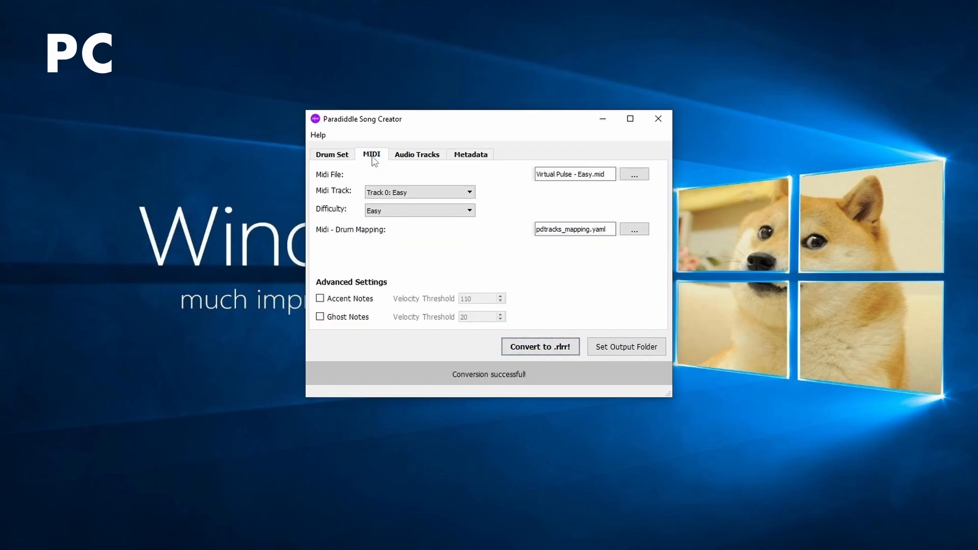
# Load Virtual Pulse - Normal.mid and set the difficulty to Medium.
pyautogui.click(633, 174)
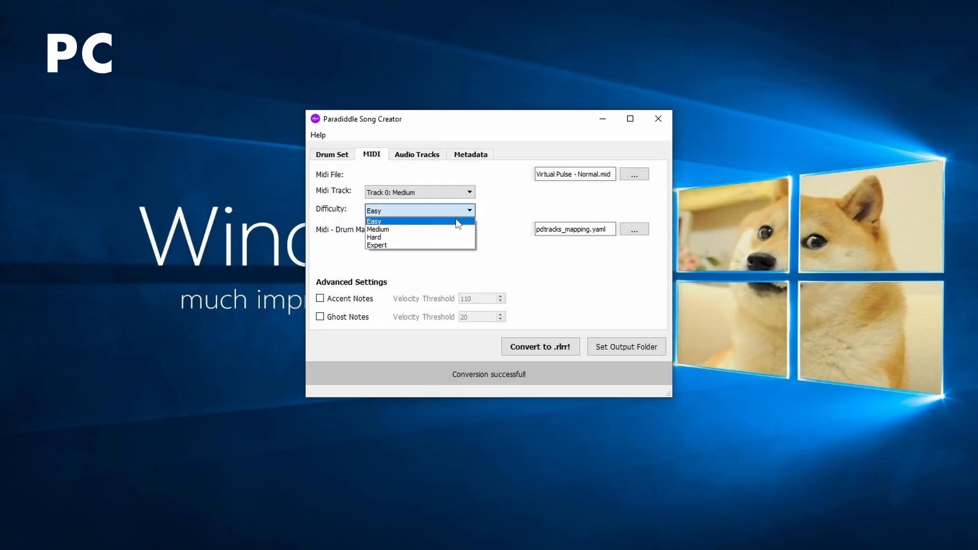
pyautogui.click(377, 229)
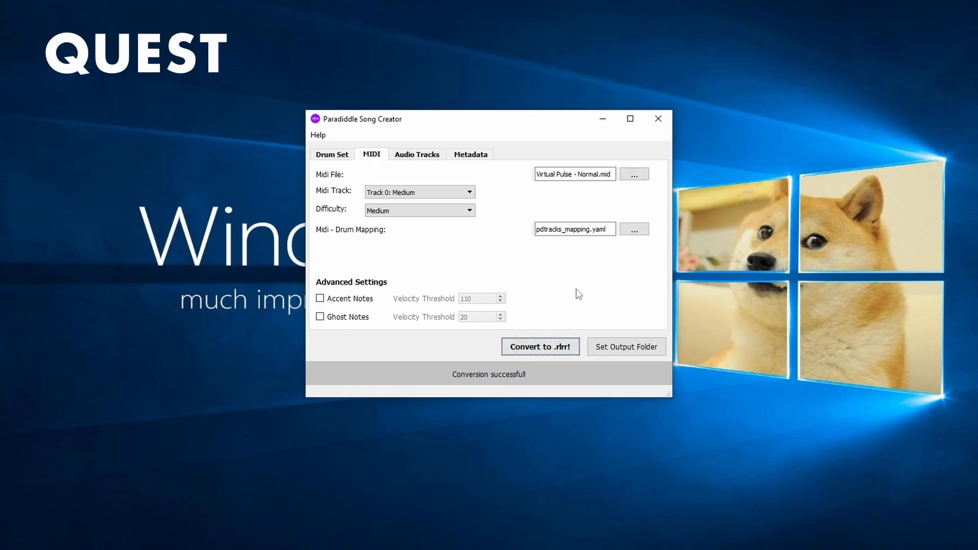
# Export the Medium chart to the Note Highway folder and allow the PC to access the Quest's files.
pyautogui.click(625, 346)
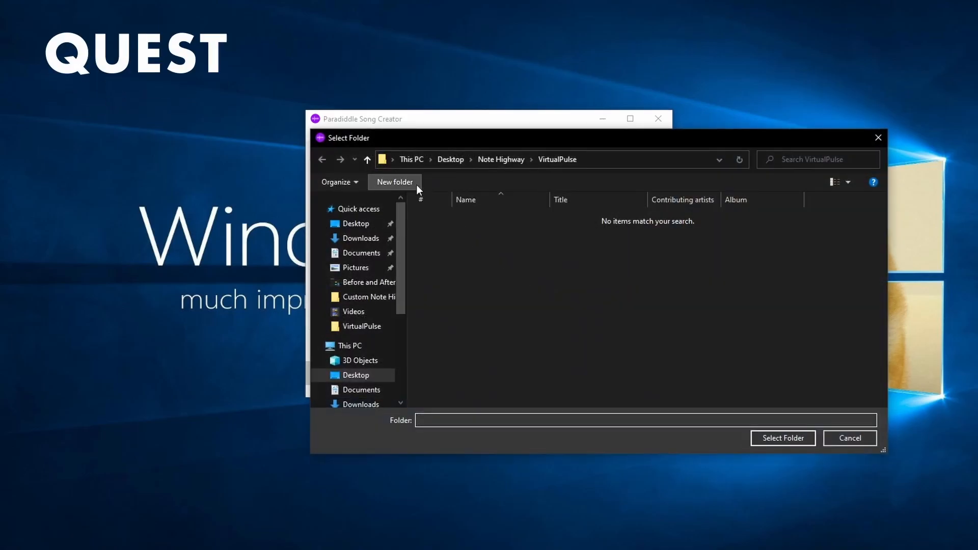
pyautogui.click(501, 159)
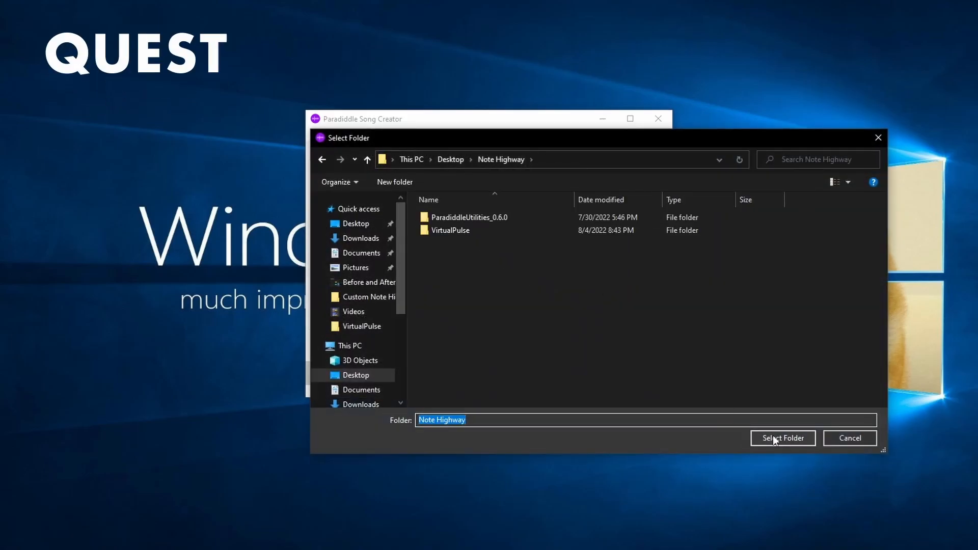
pyautogui.click(783, 438)
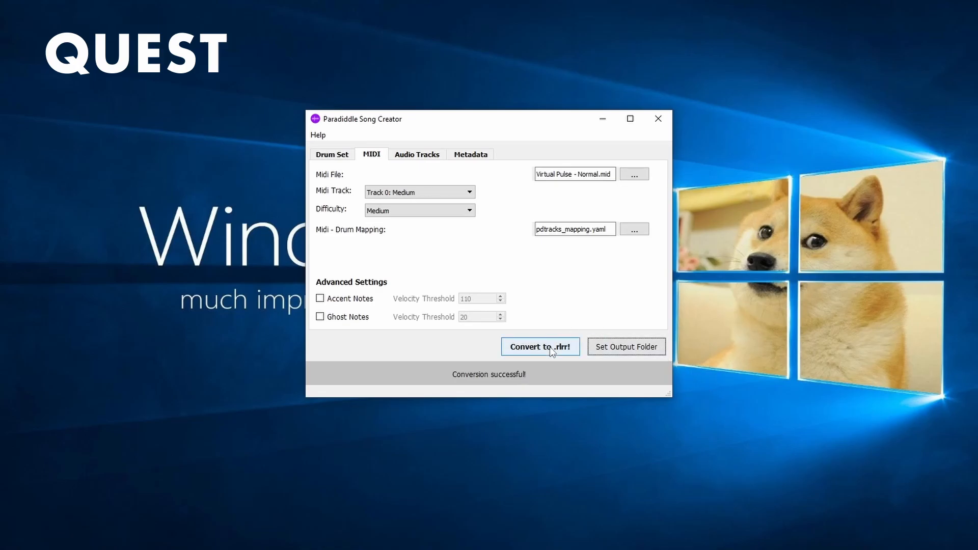
pyautogui.moveTo(475, 210)
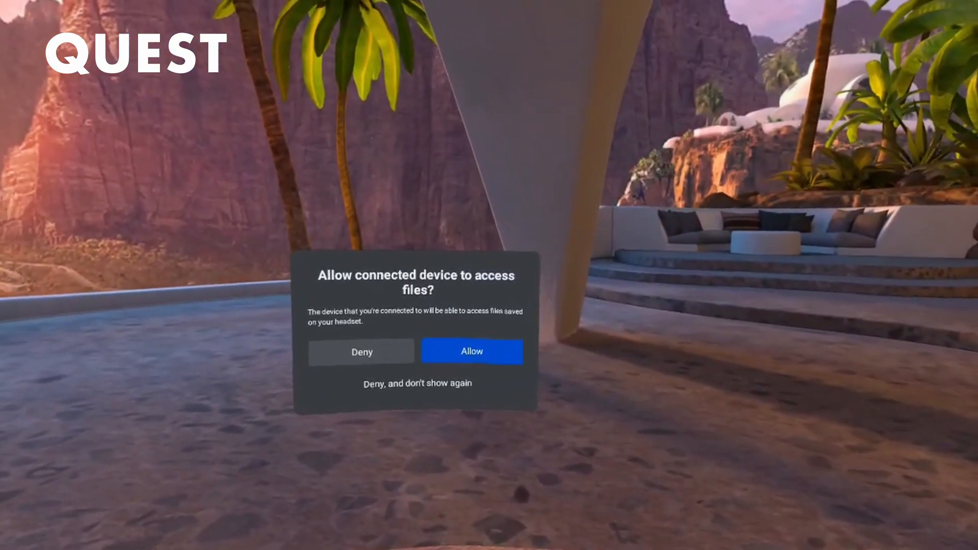
pyautogui.click(471, 351)
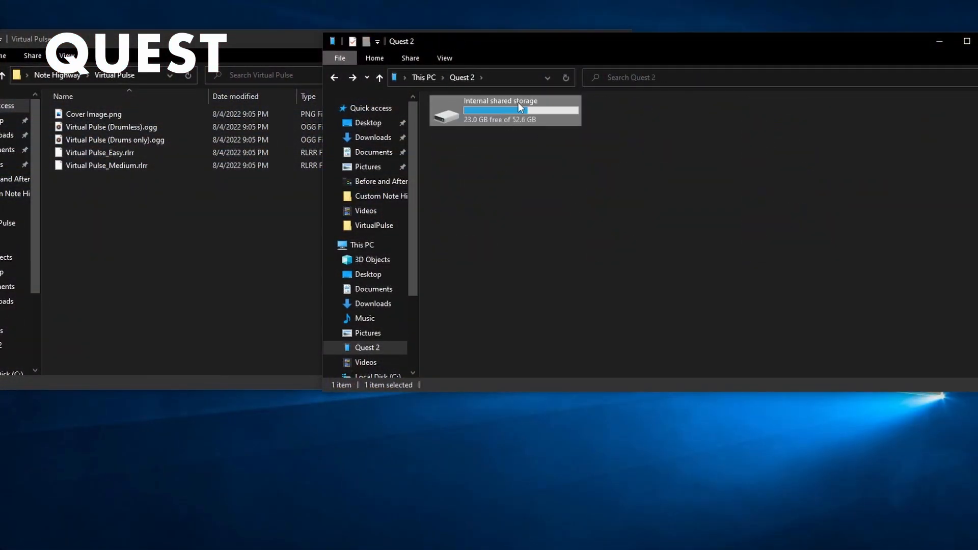
# Open the Quest 2's Internal shared storage in File Explorer.
pyautogui.doubleClick(503, 110)
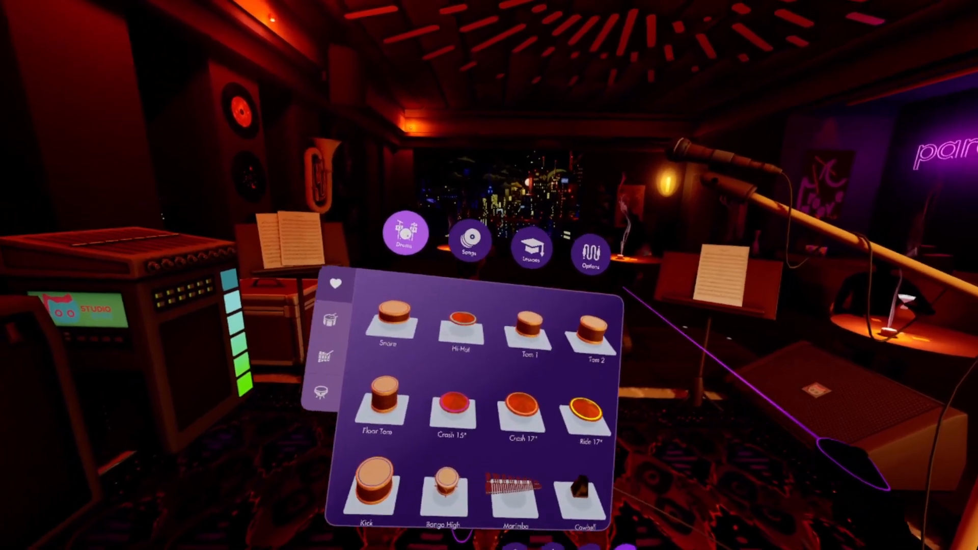
# Open the Songs library in Paradiddle and start playing Virtual Pulse.
pyautogui.click(469, 246)
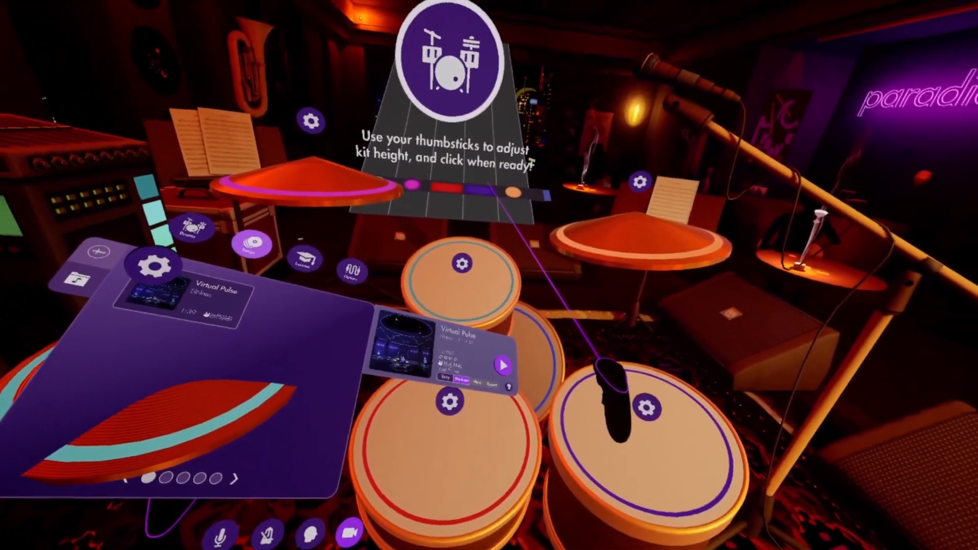
pyautogui.click(501, 365)
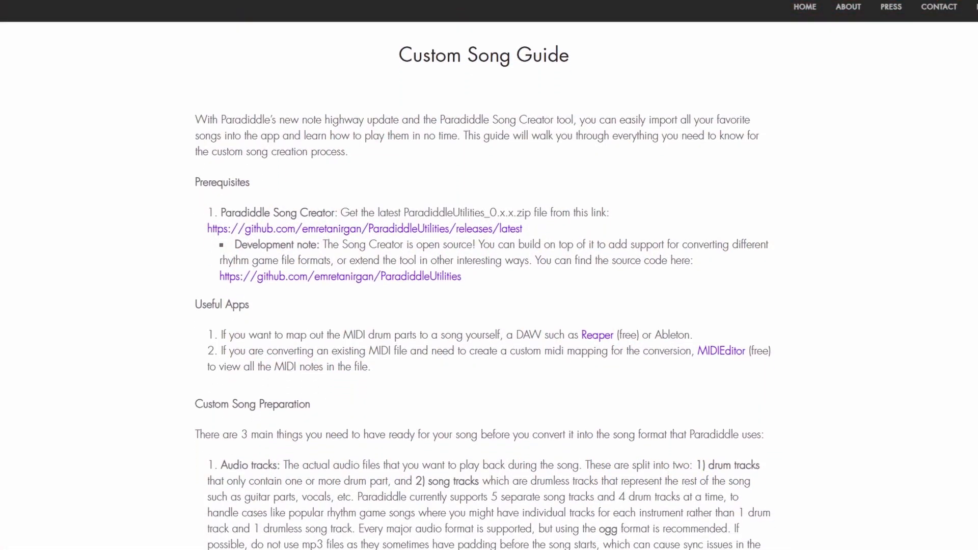
# Scroll the Custom Song Guide down to Step 3 – The Metadata Tab.
pyautogui.scroll(-3)
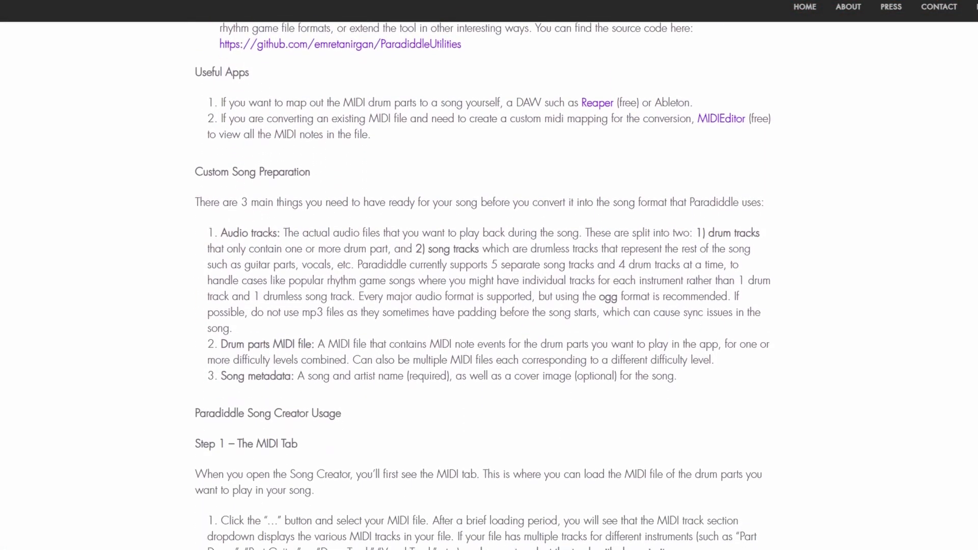
pyautogui.scroll(-3)
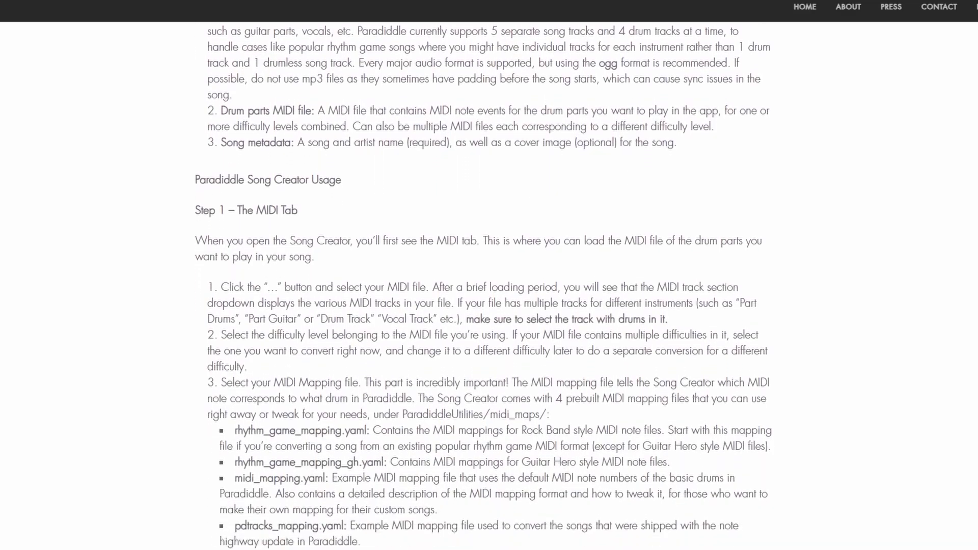
pyautogui.scroll(-3)
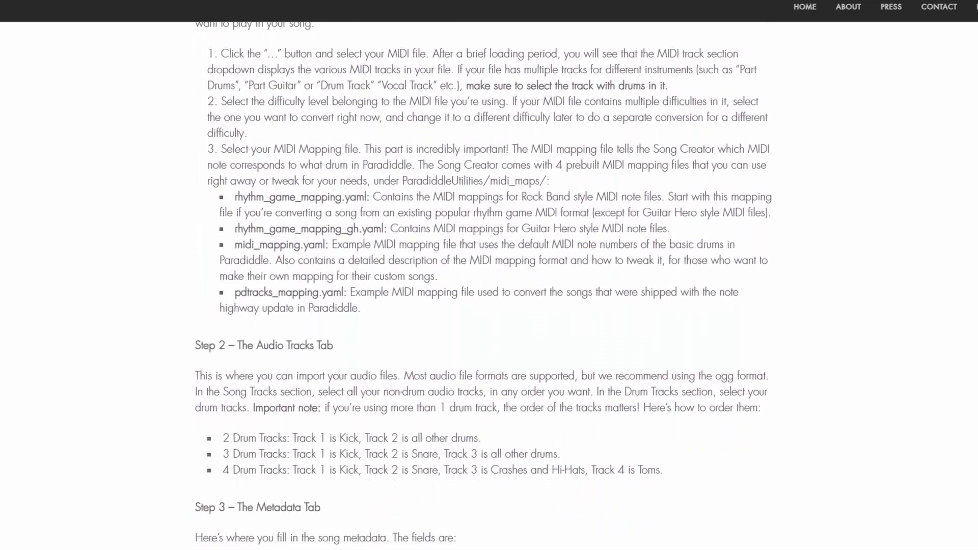
pyautogui.scroll(-3)
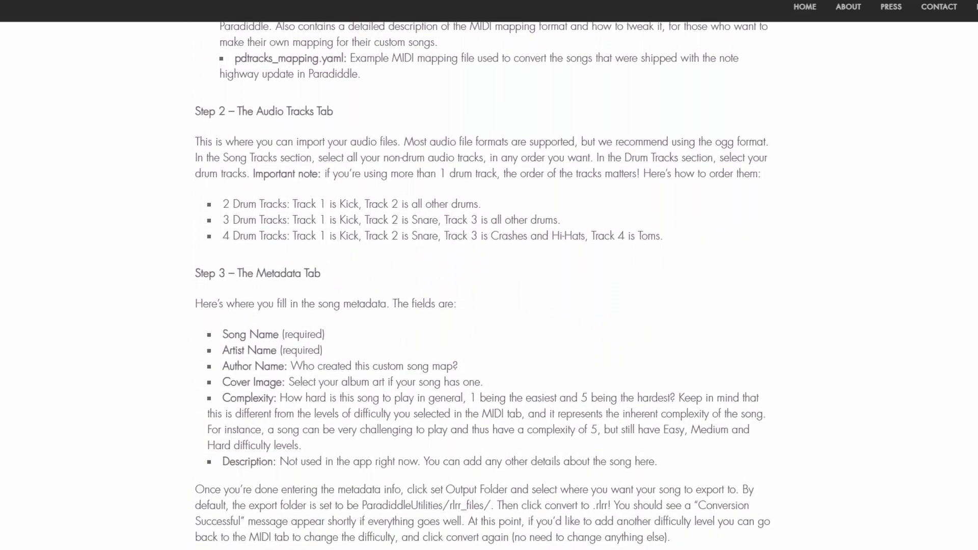